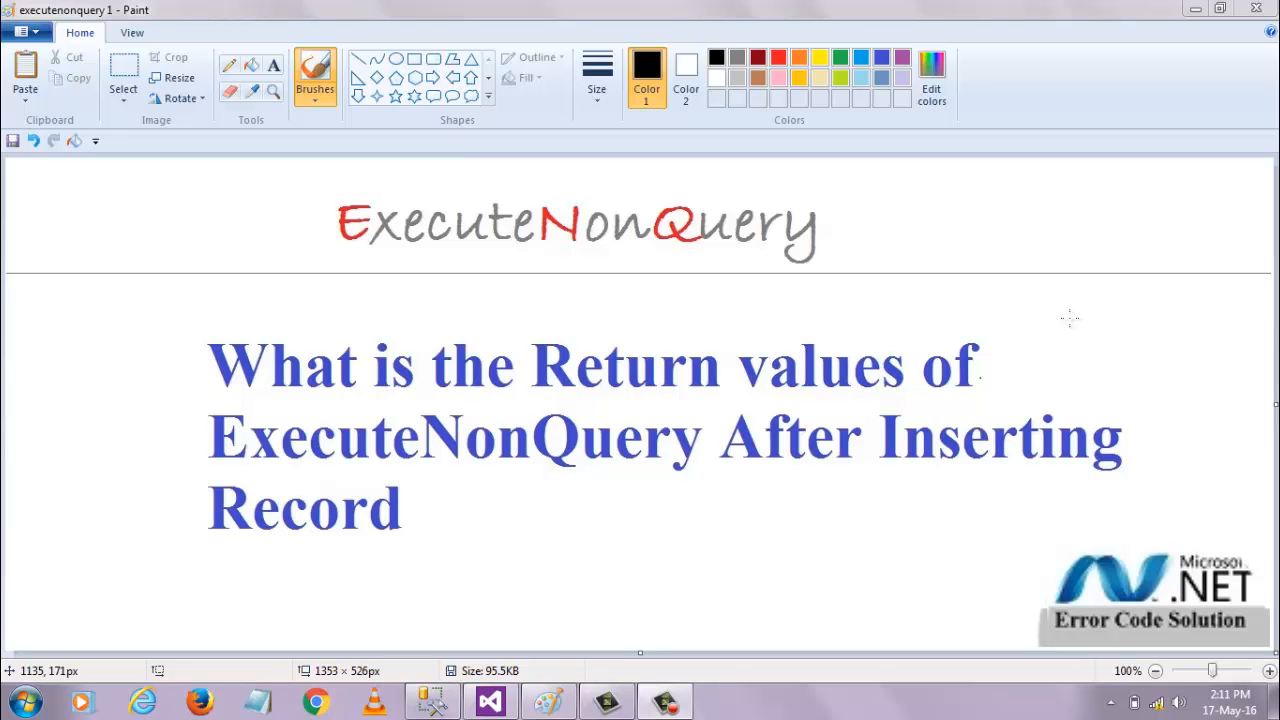
mouse_move(910, 312)
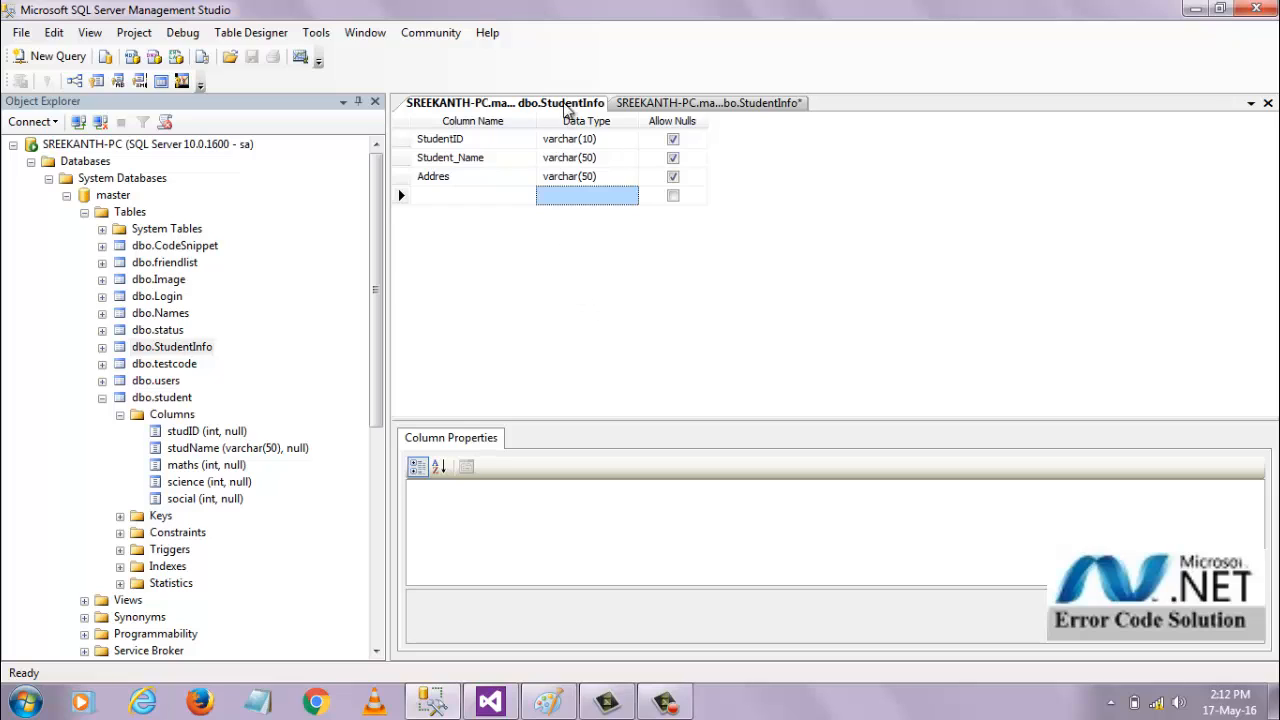
mouse_move(548, 338)
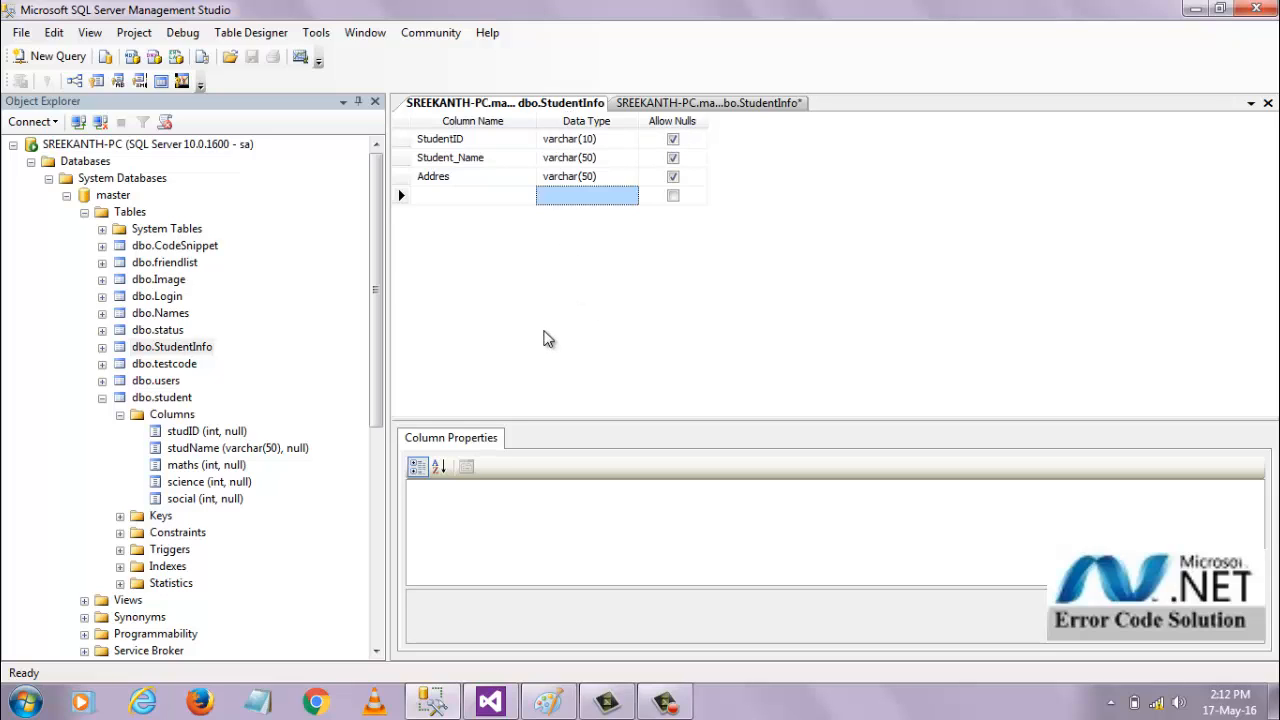
mouse_move(544, 144)
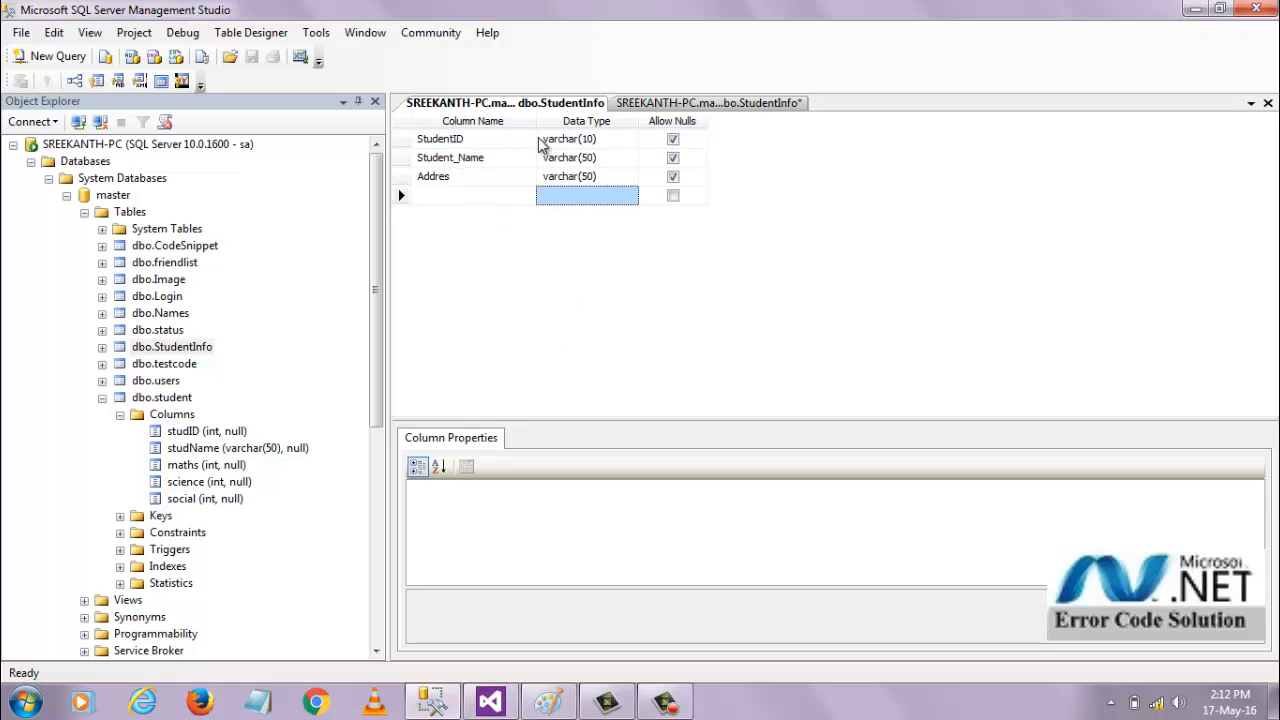
mouse_move(596, 178)
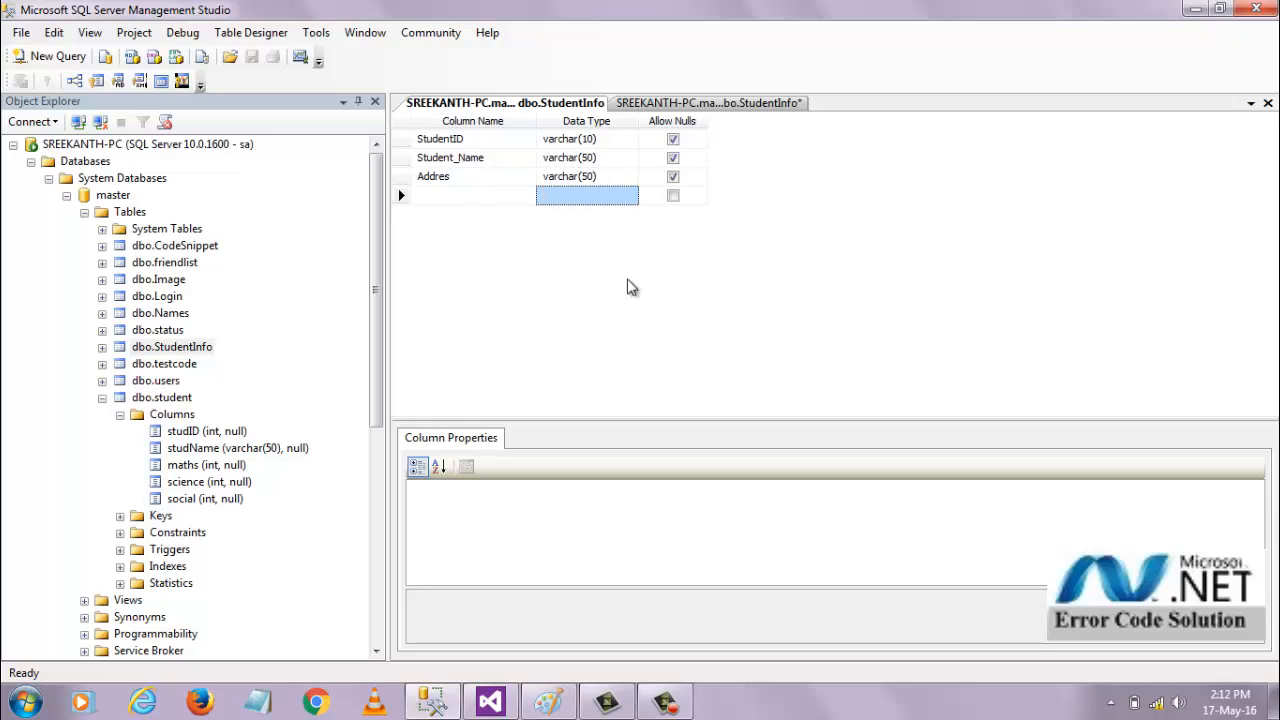
mouse_move(668, 328)
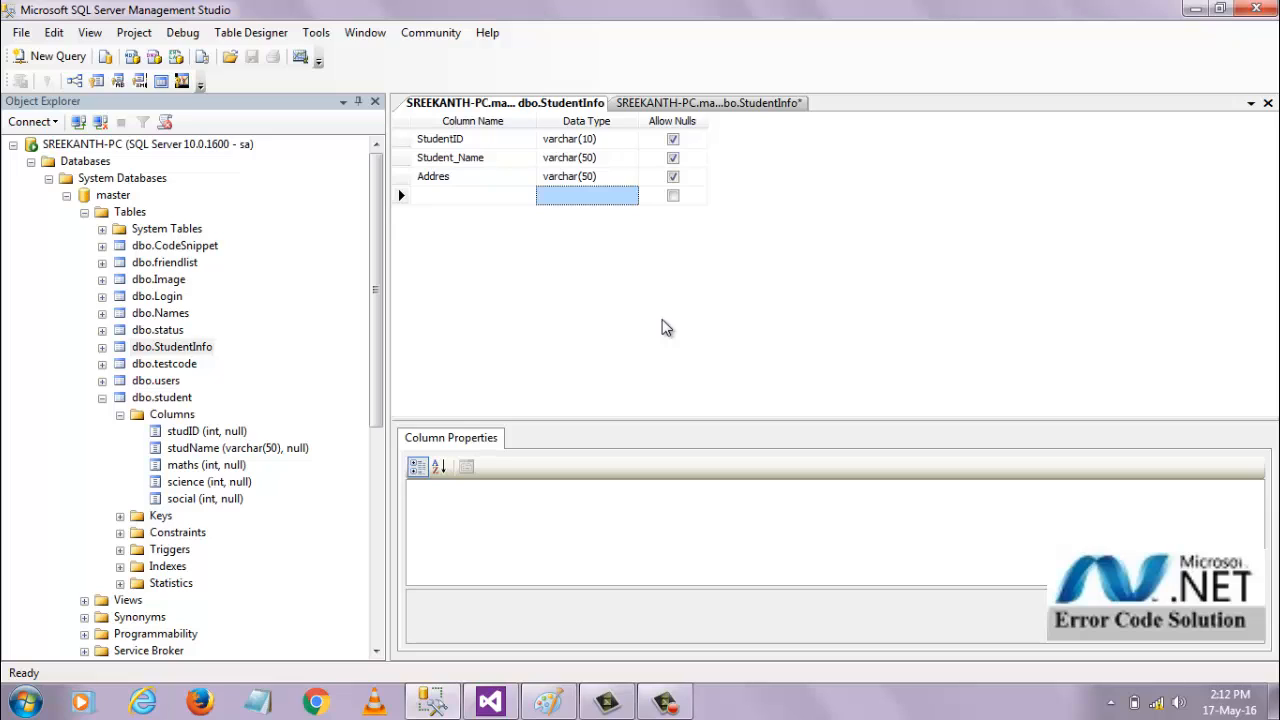
mouse_move(676, 328)
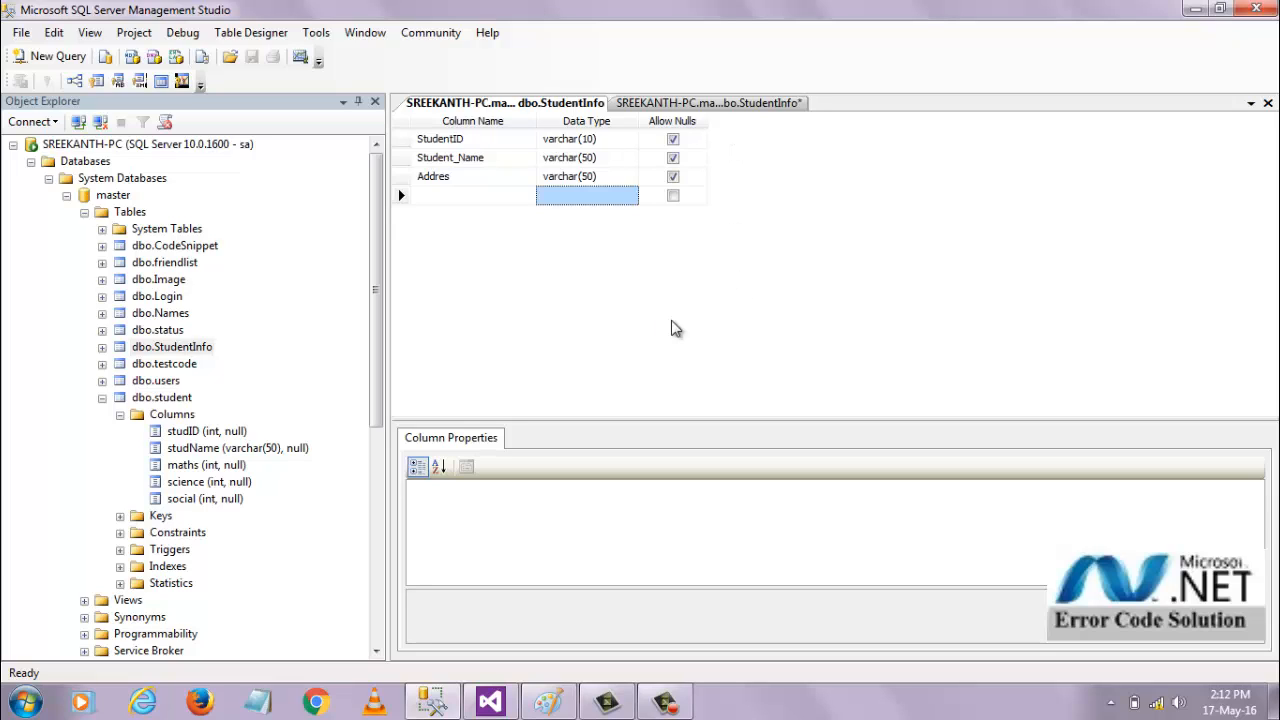
mouse_move(650, 370)
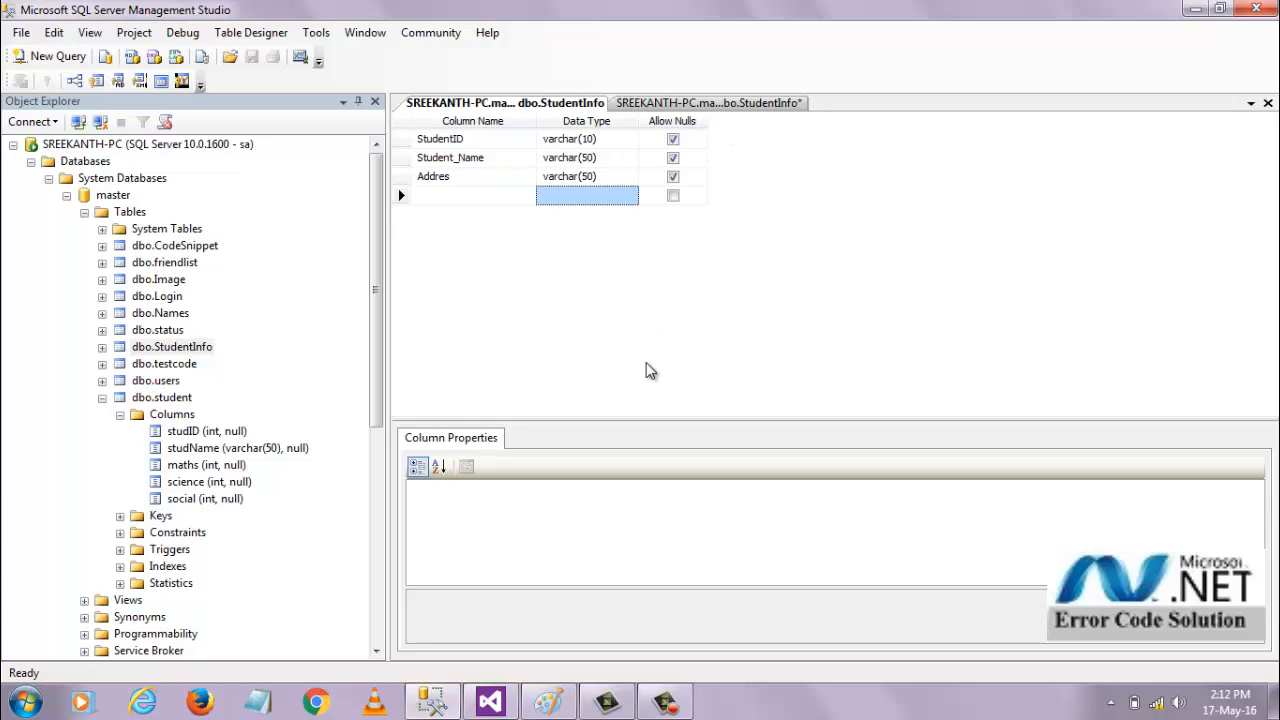
mouse_move(490, 700)
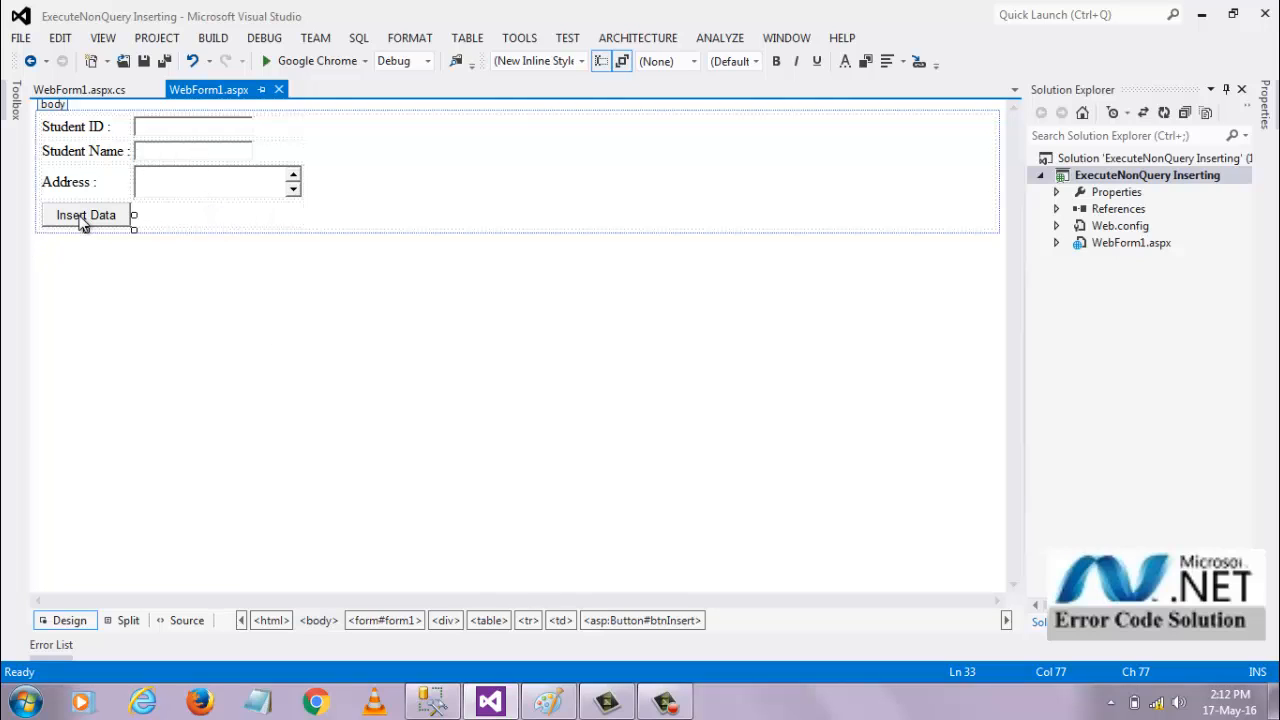
Step: Generate the btnInsert_Click handler from the Insert Data button in Design view
double_click(86, 214)
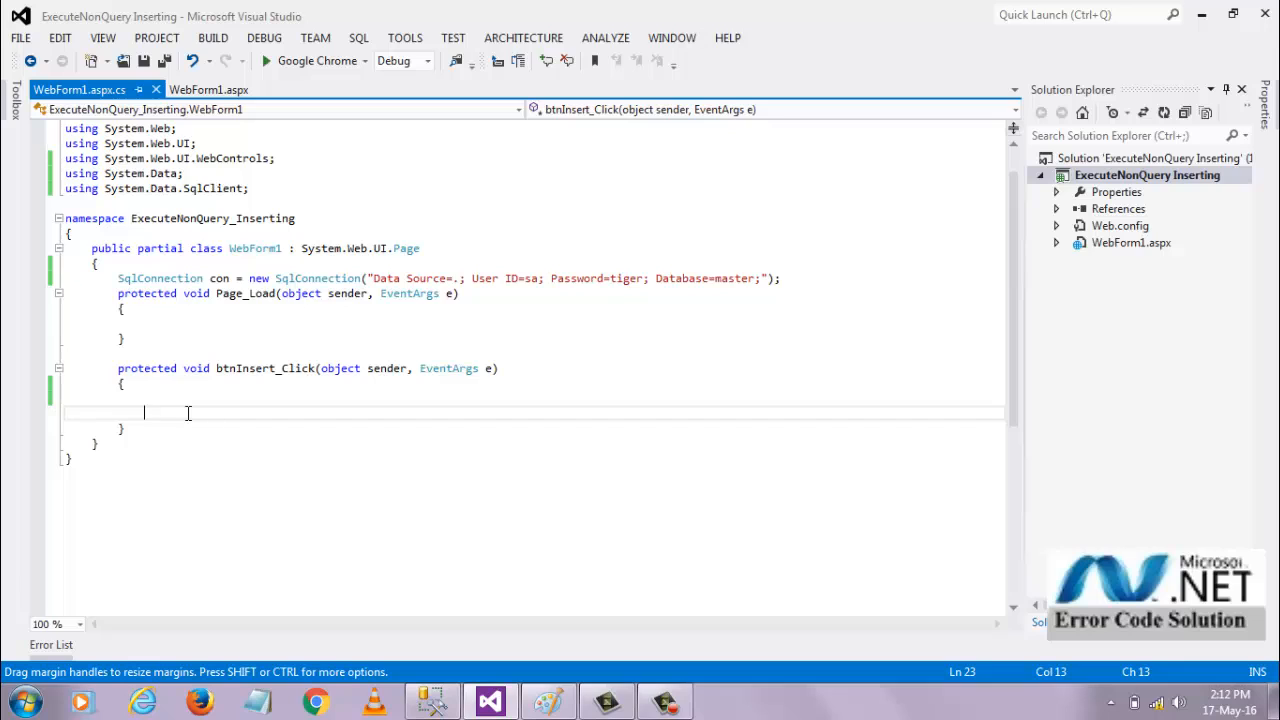
Step: Build the SqlCommand cmd with "Insert into StudentInfo values('..." inside btnInsert_Click
left_click(180, 396)
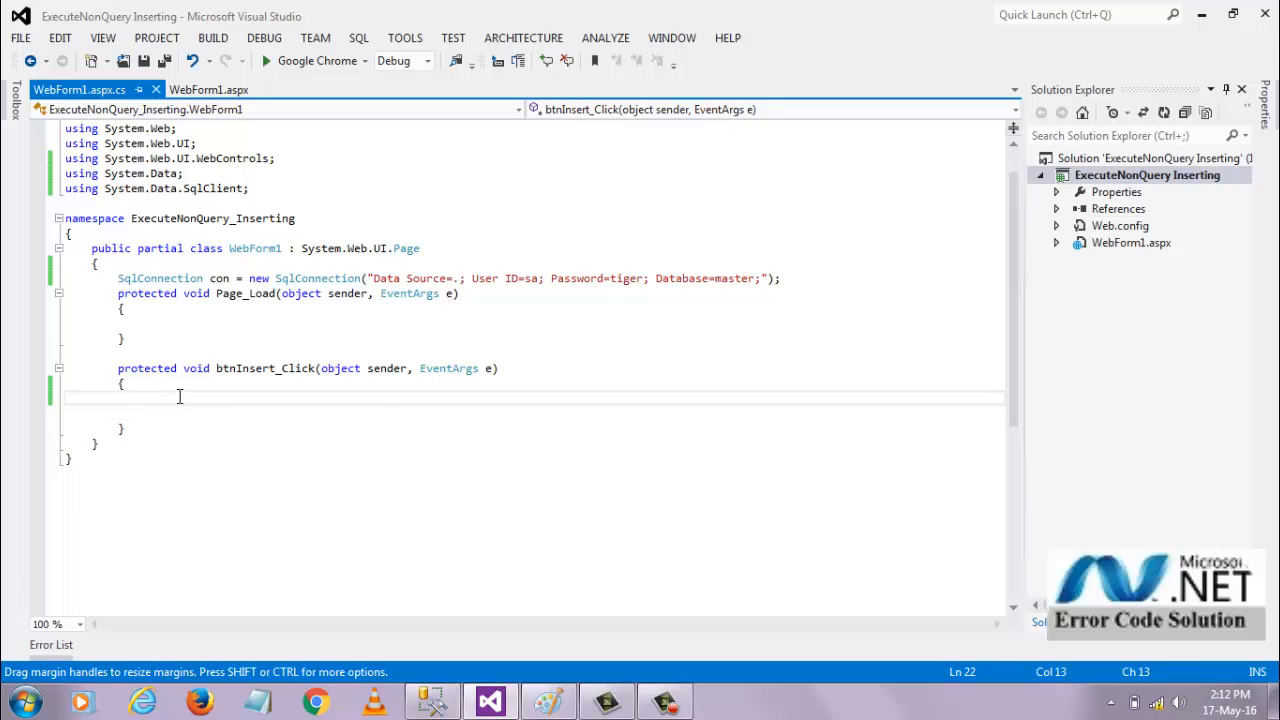
type("SqlCommand cmd")
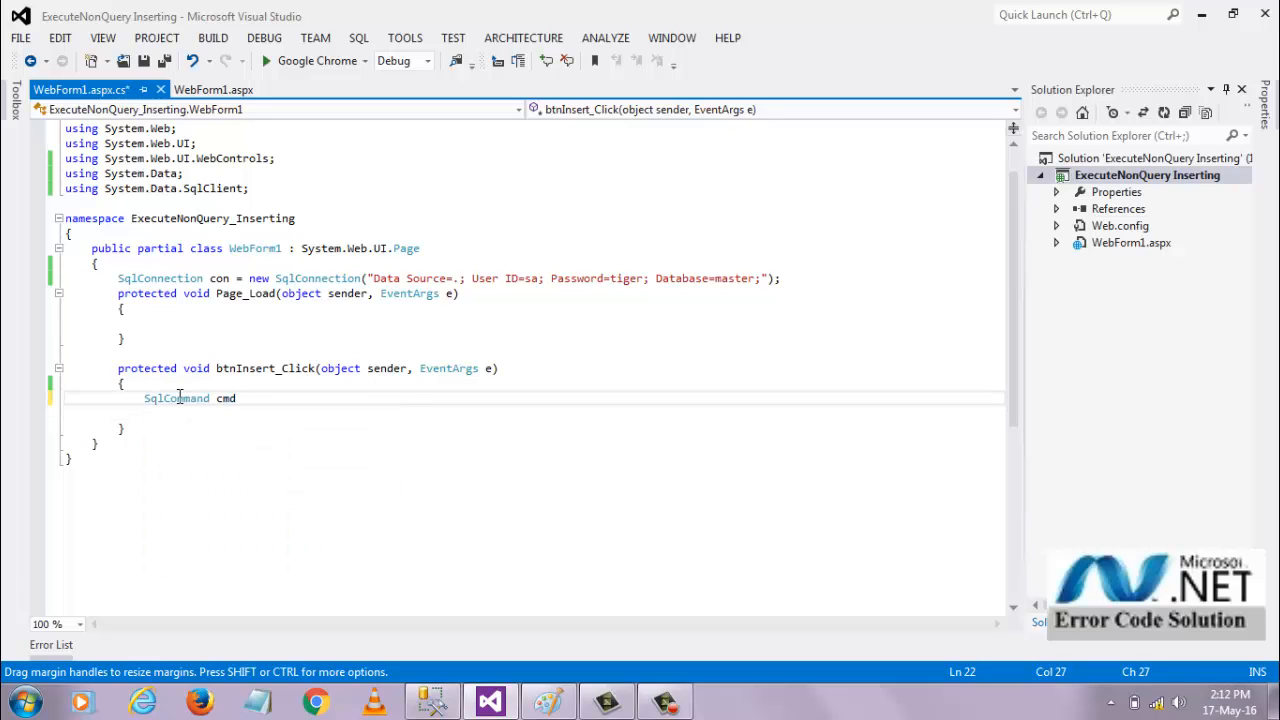
type("=new SqlCommand(\"")
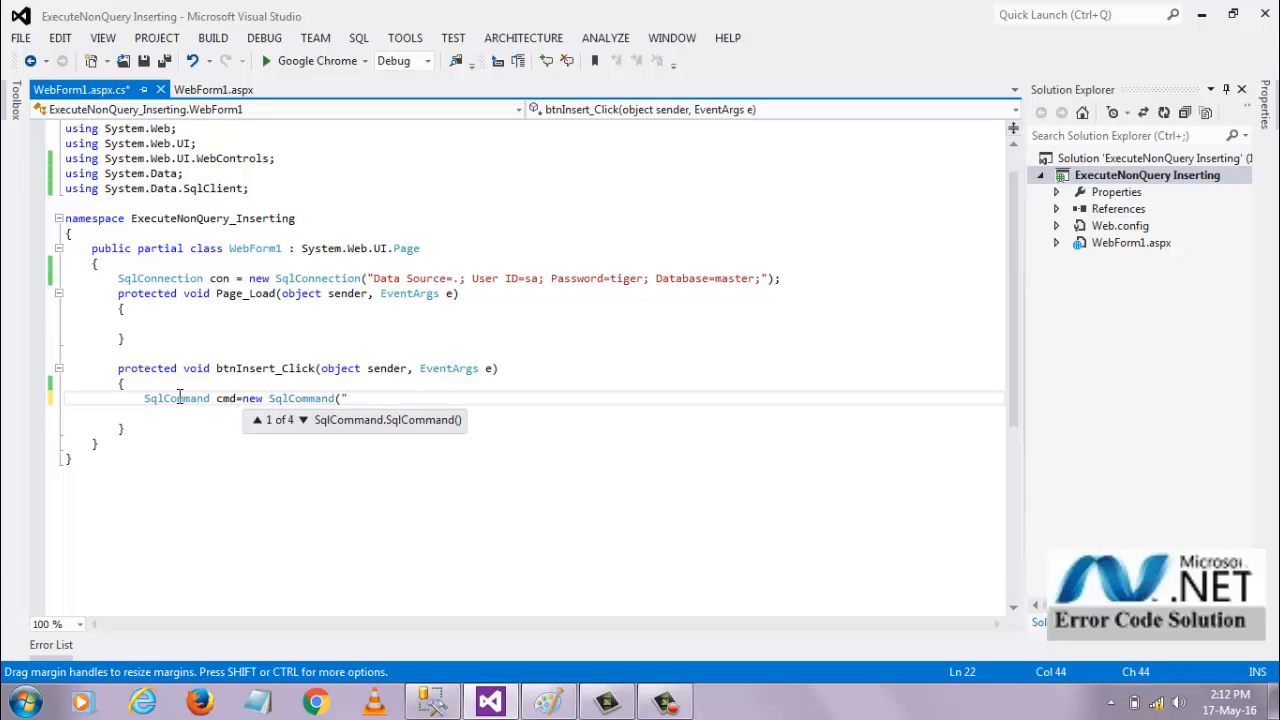
type("Insert into")
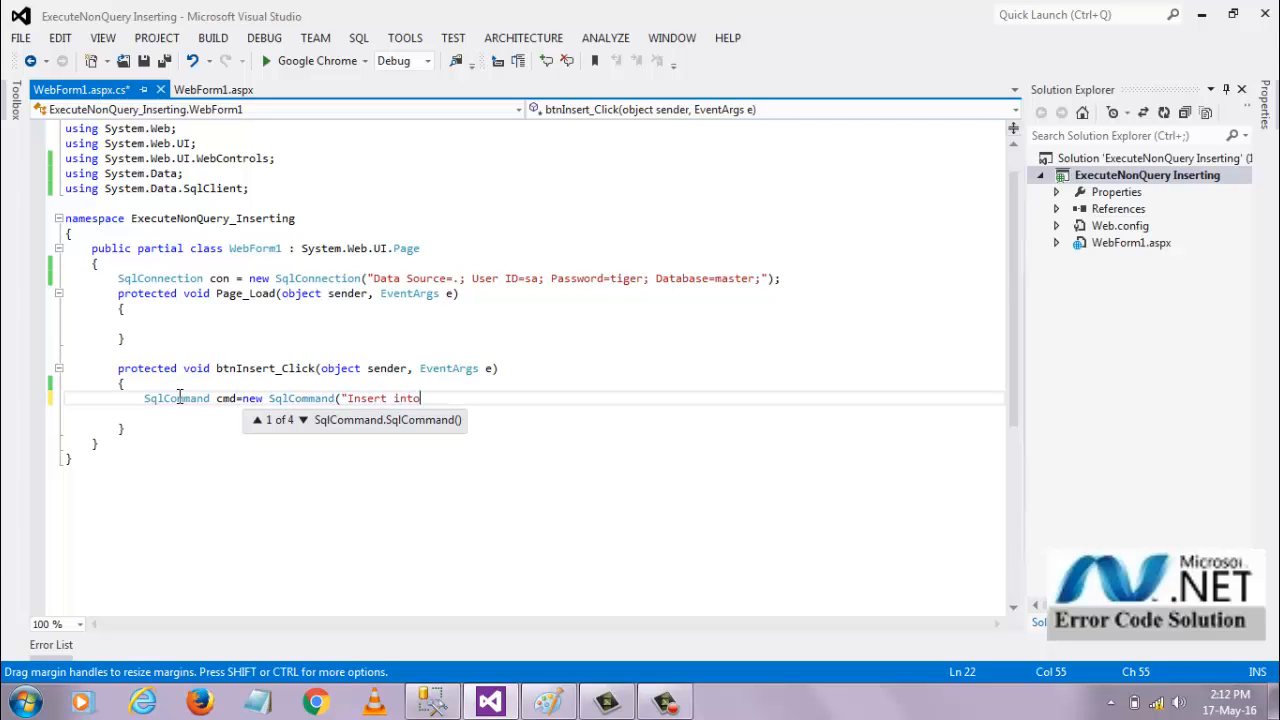
type("Student")
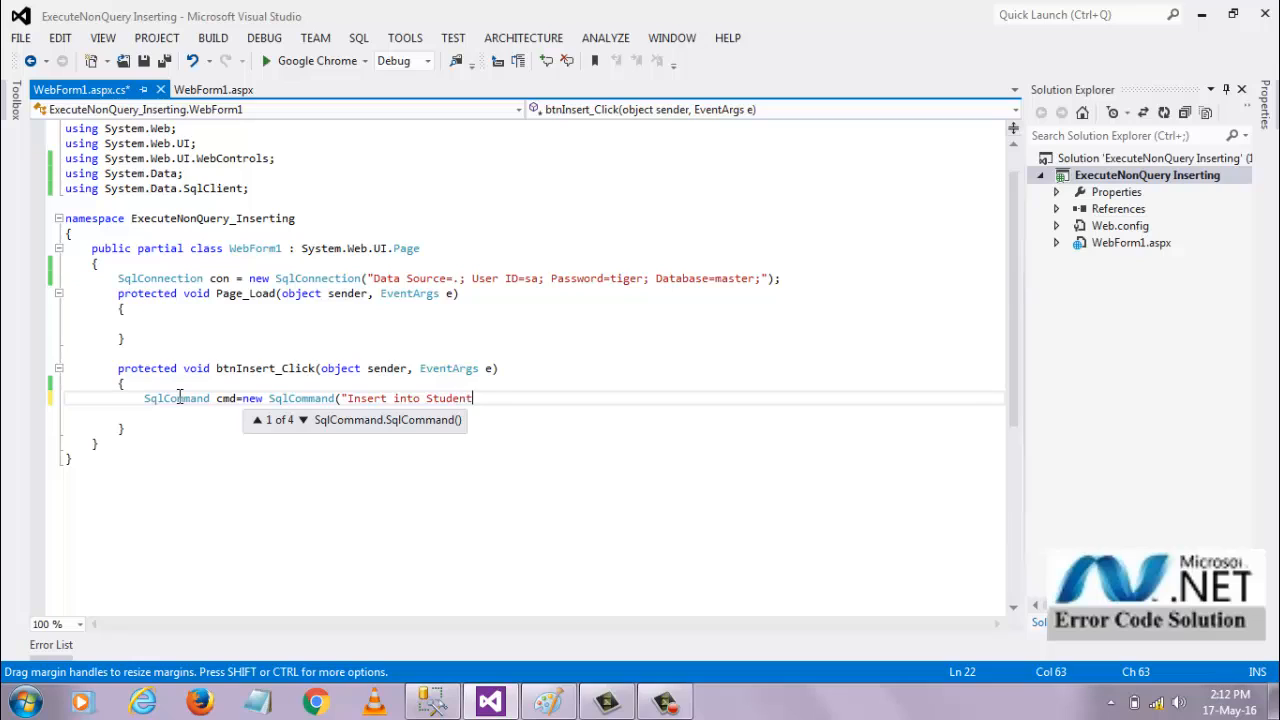
type("Info")
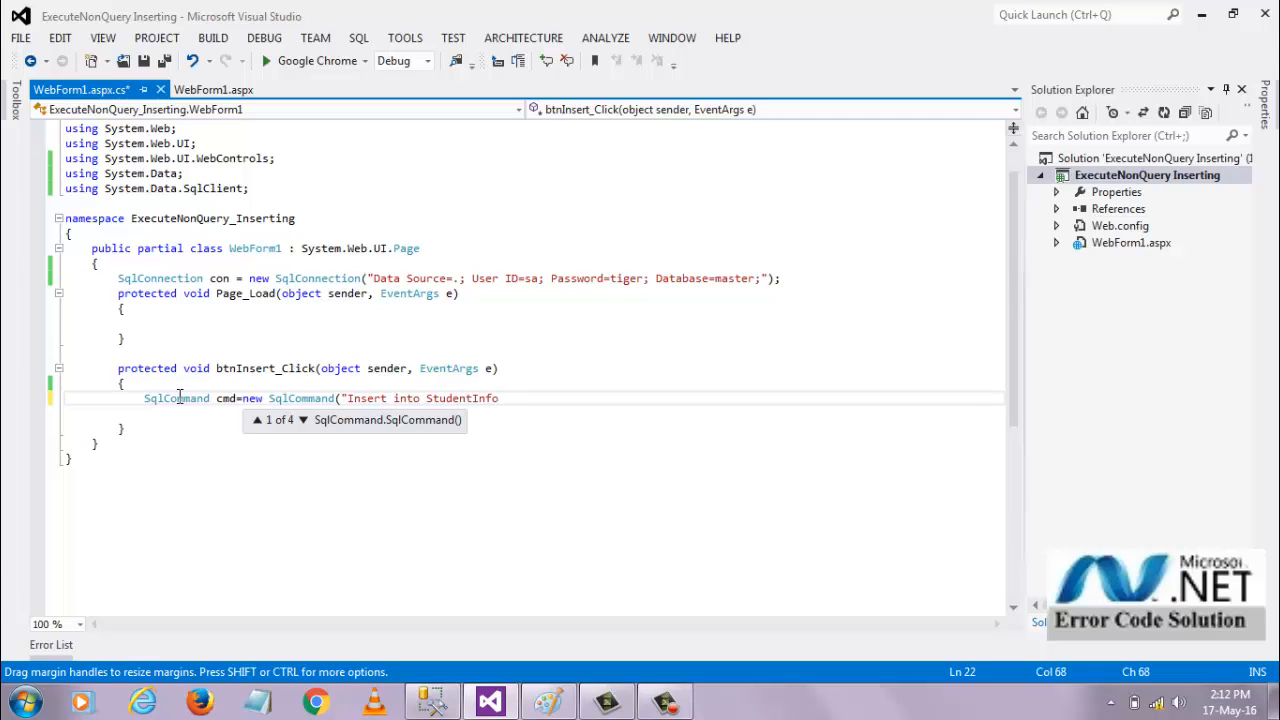
type("values('")
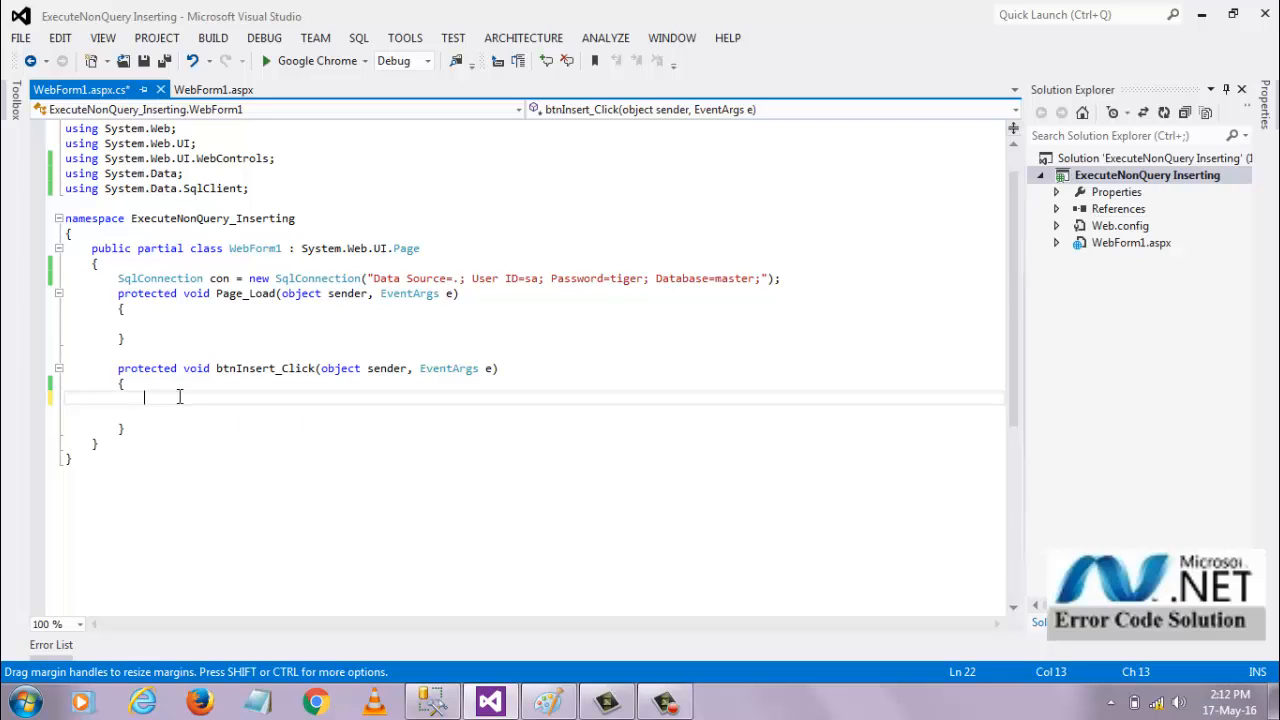
type("SqlCommand cmd=new SqlCommand(\"Insert into StudentInfo values('\" + txtsID.Text + \"','\" + txtsName.Text + \"','\" + txtsAddress.Text")
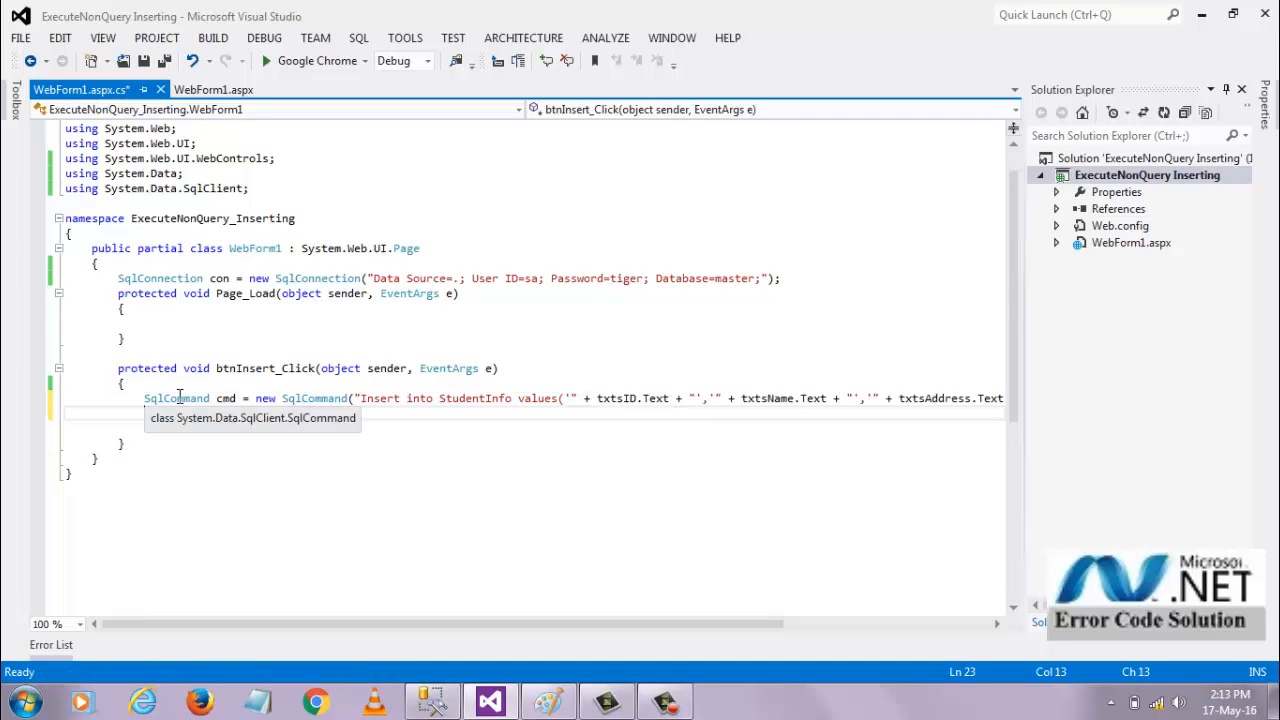
Step: Open the connection, store cmd.ExecuteNonQuery() in int i, then close the connection
type("con")
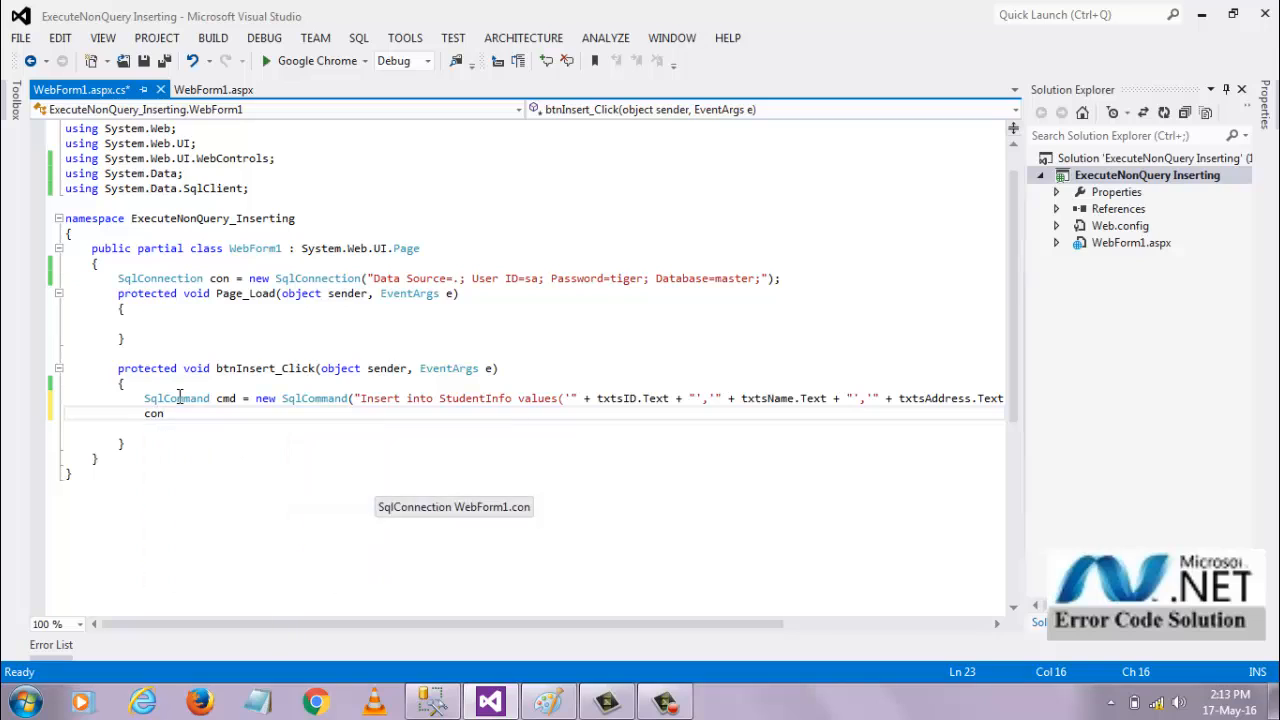
type(".Open();")
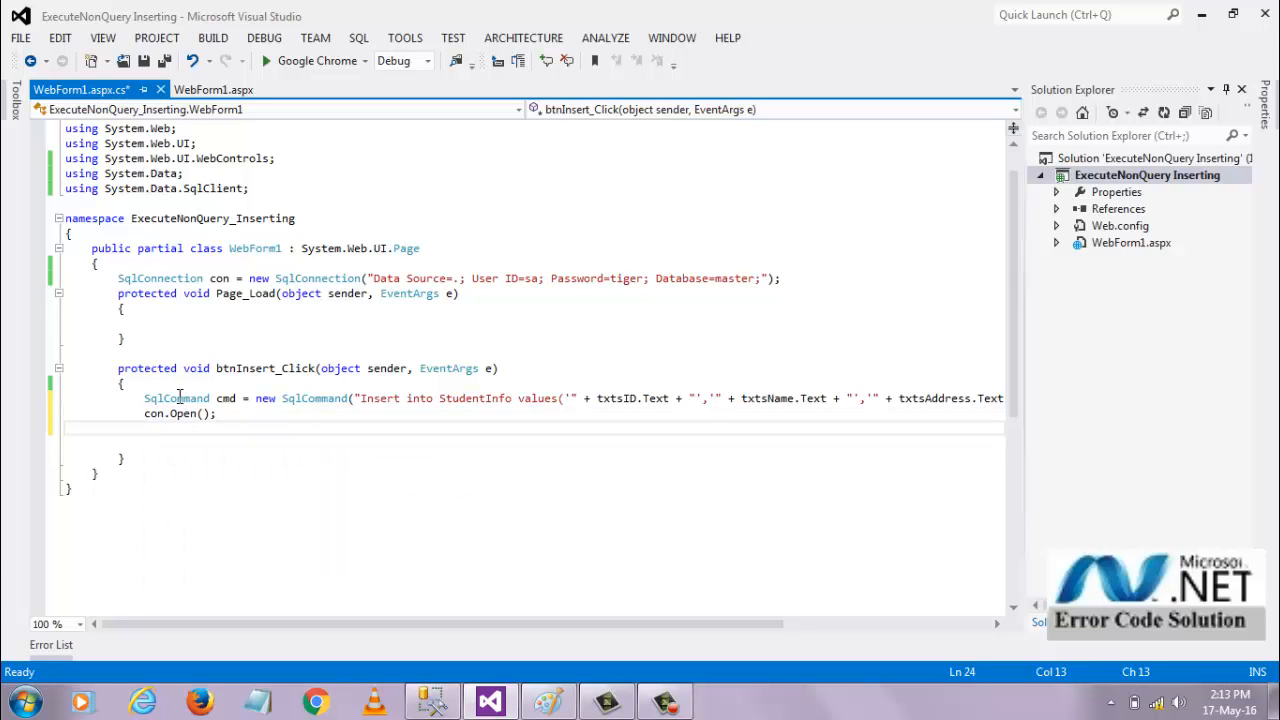
type("cmd.executeNonQuery(")
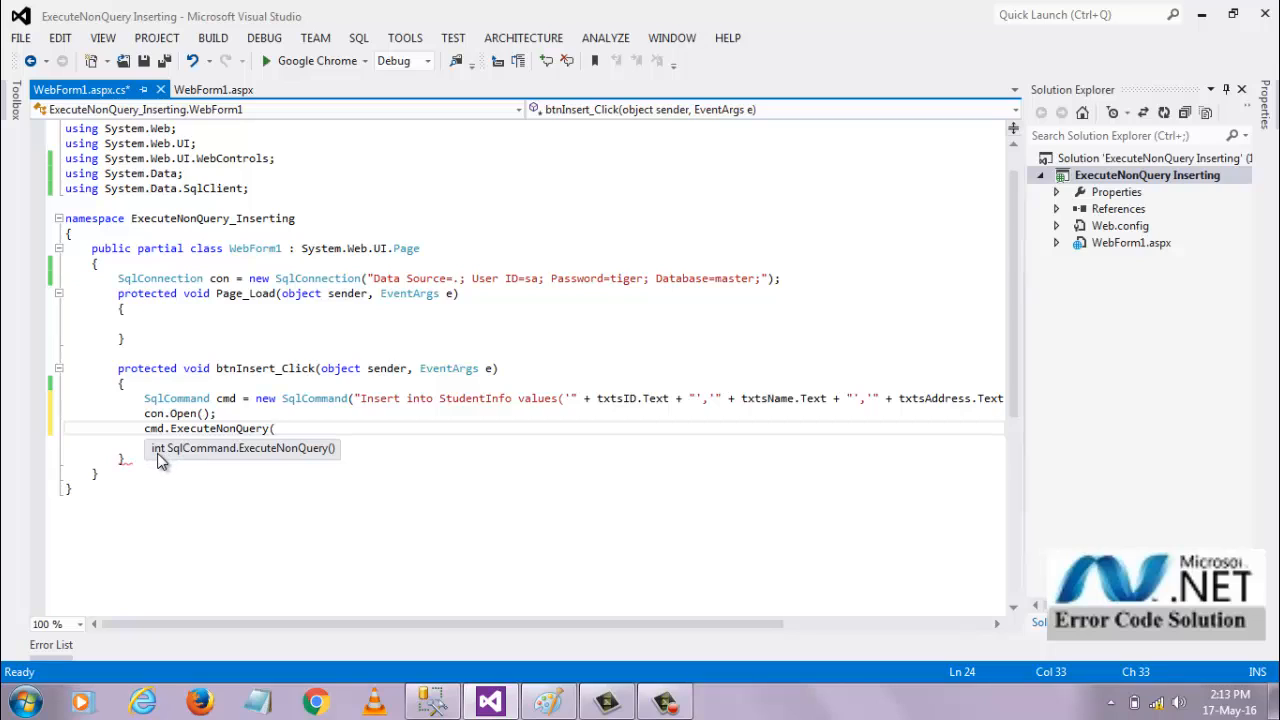
type(");")
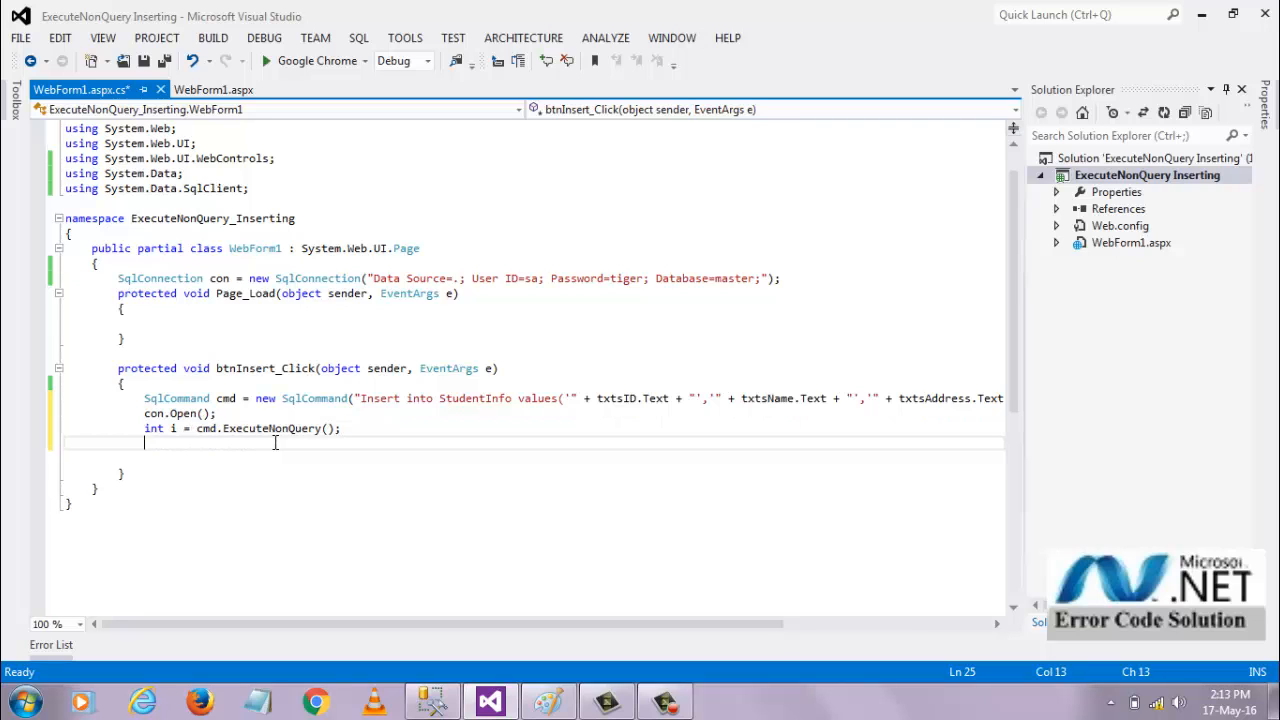
type("con.Close();")
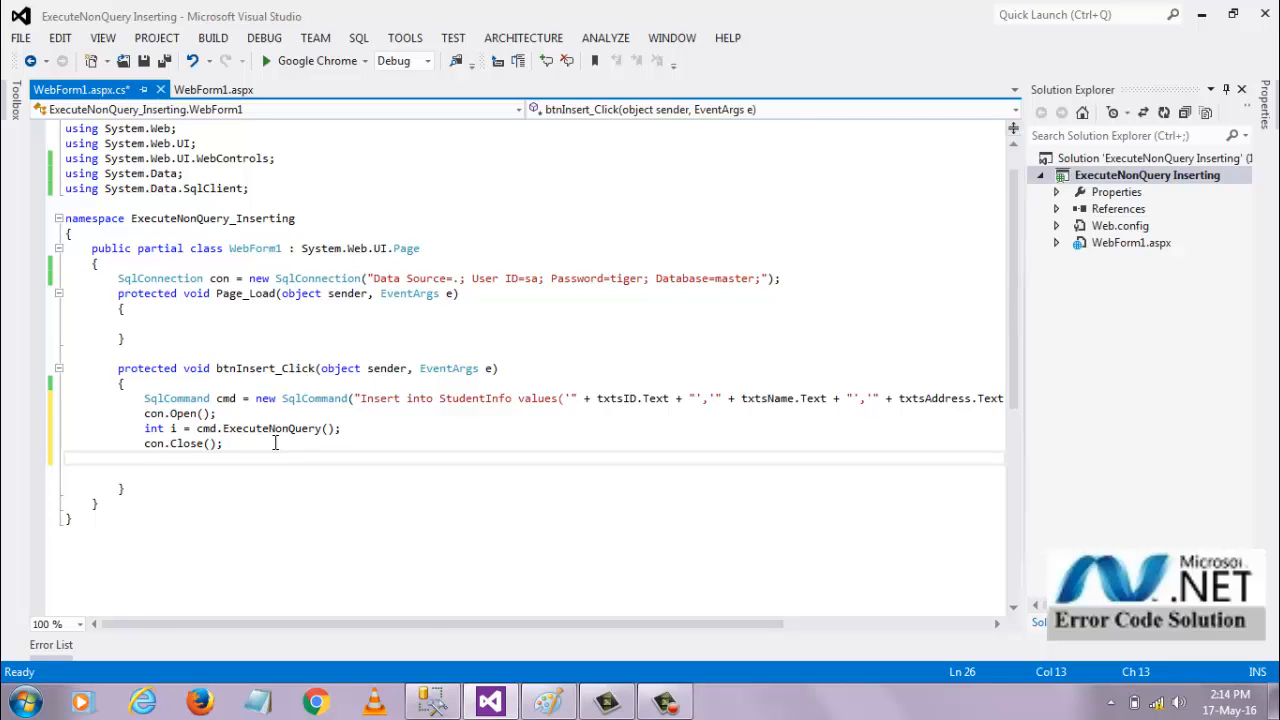
Step: Write i to the page with Response.Write(i) and save WebForm1.aspx.cs
type("respon")
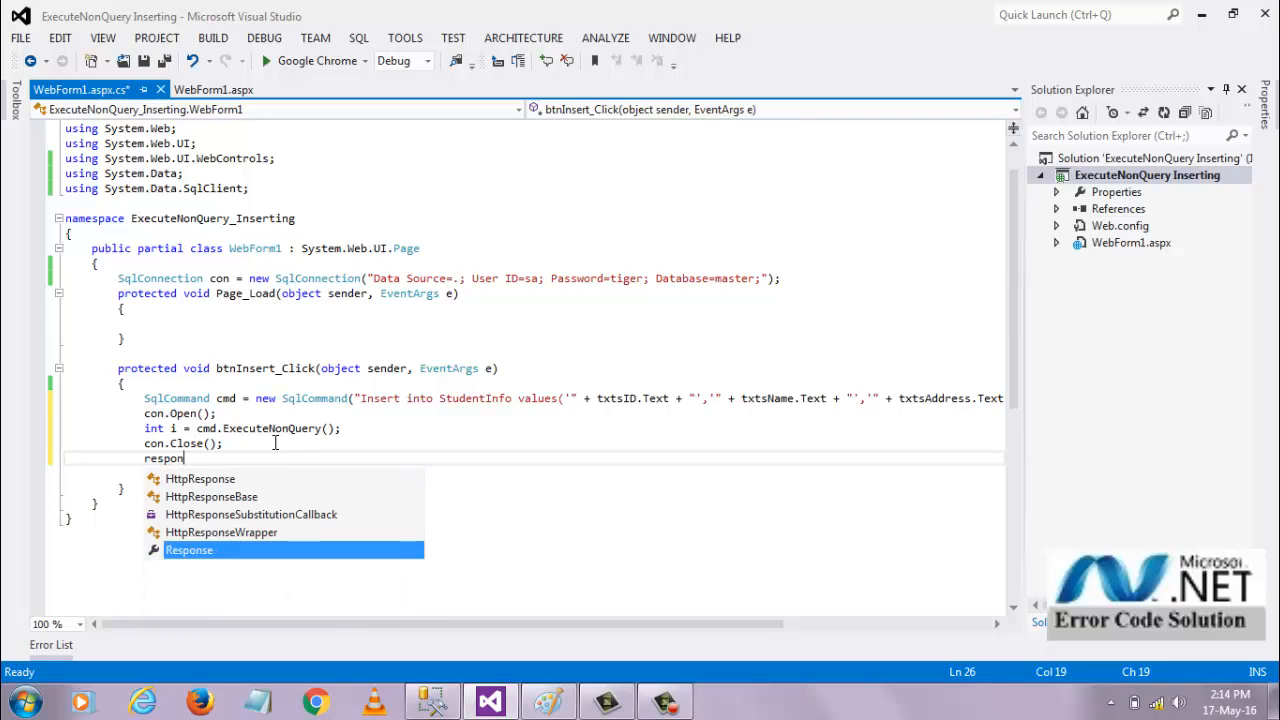
type("Response.wr")
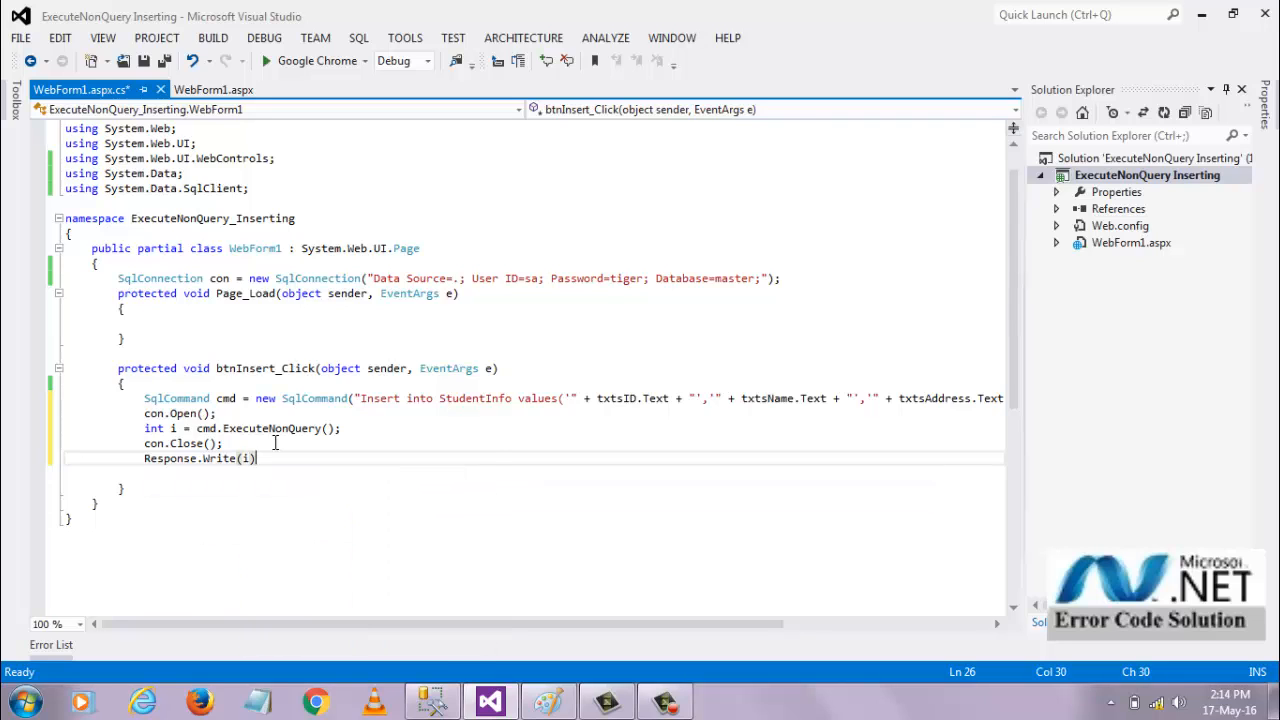
type(";")
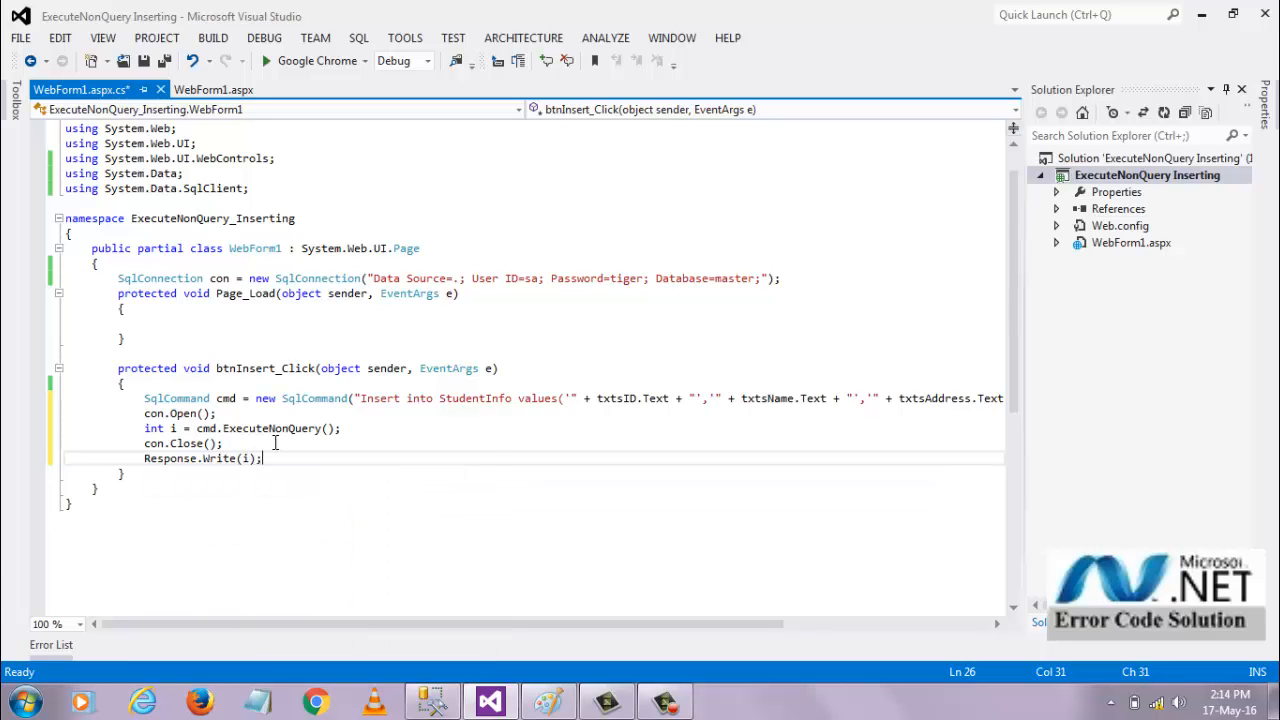
key("ctrl+s")
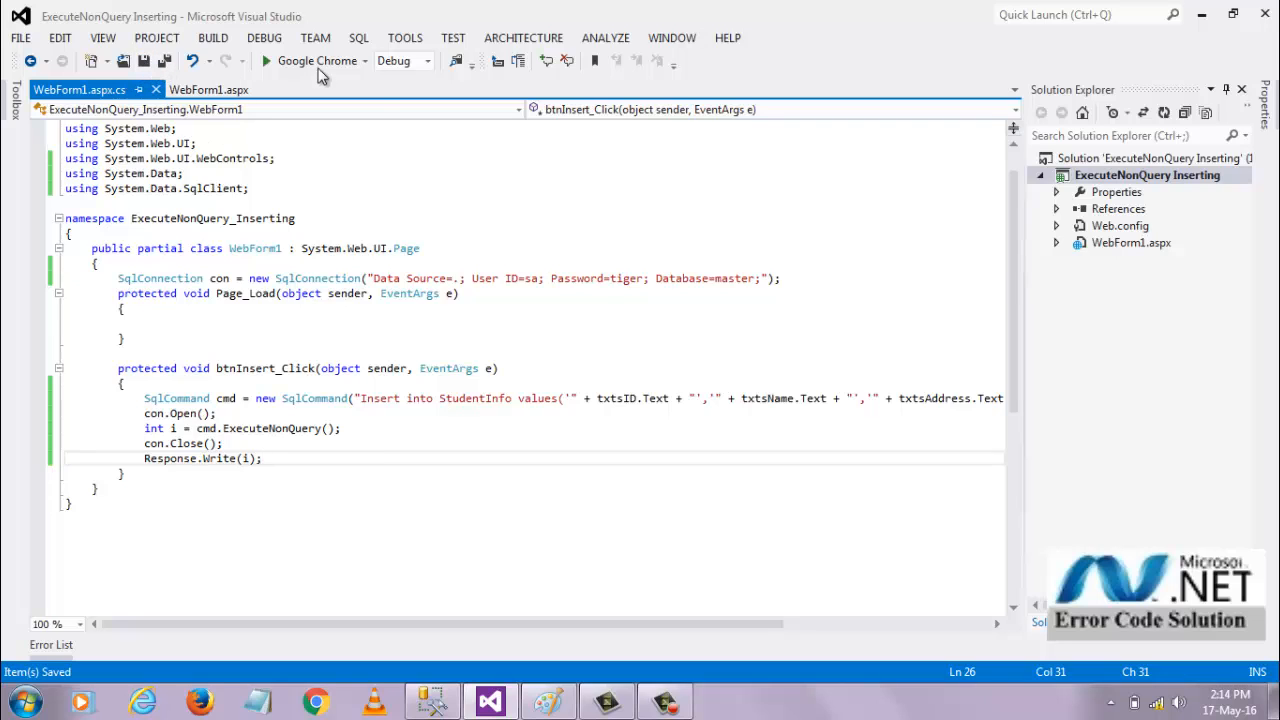
Step: Run the web form and fill in Student ID s1, Name student1 and Address Address1
left_click(264, 60)
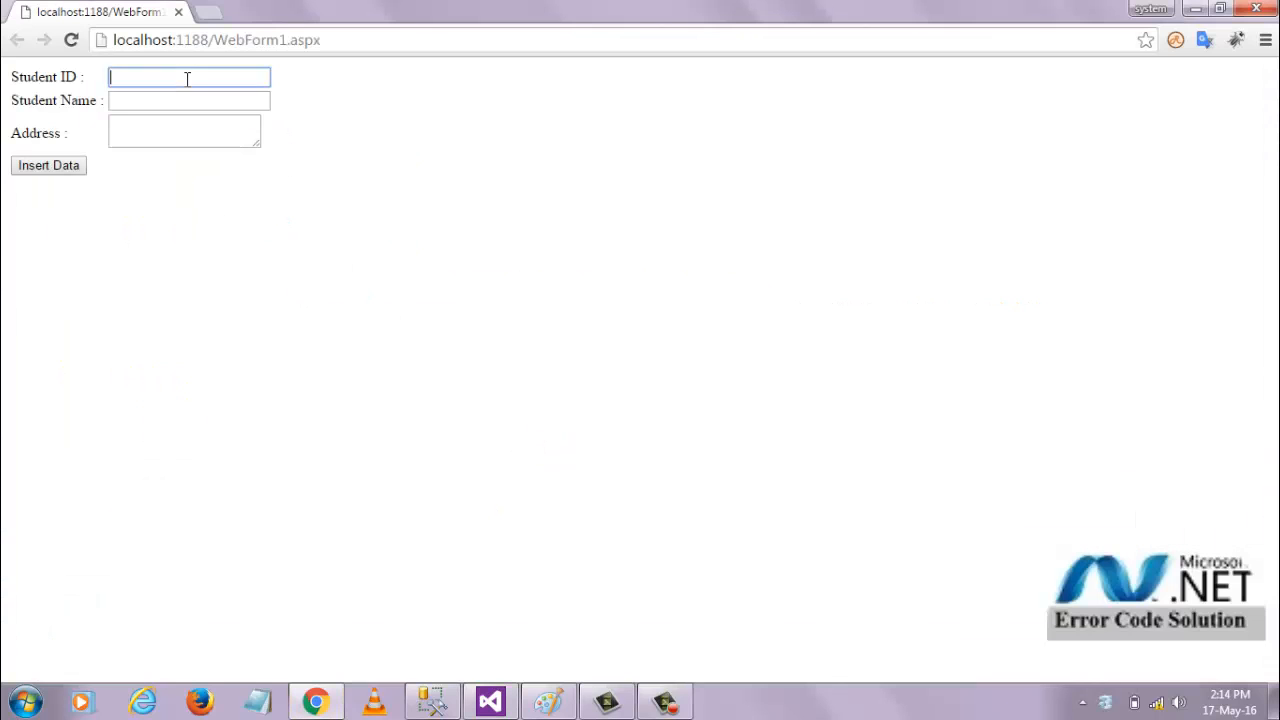
type("s1")
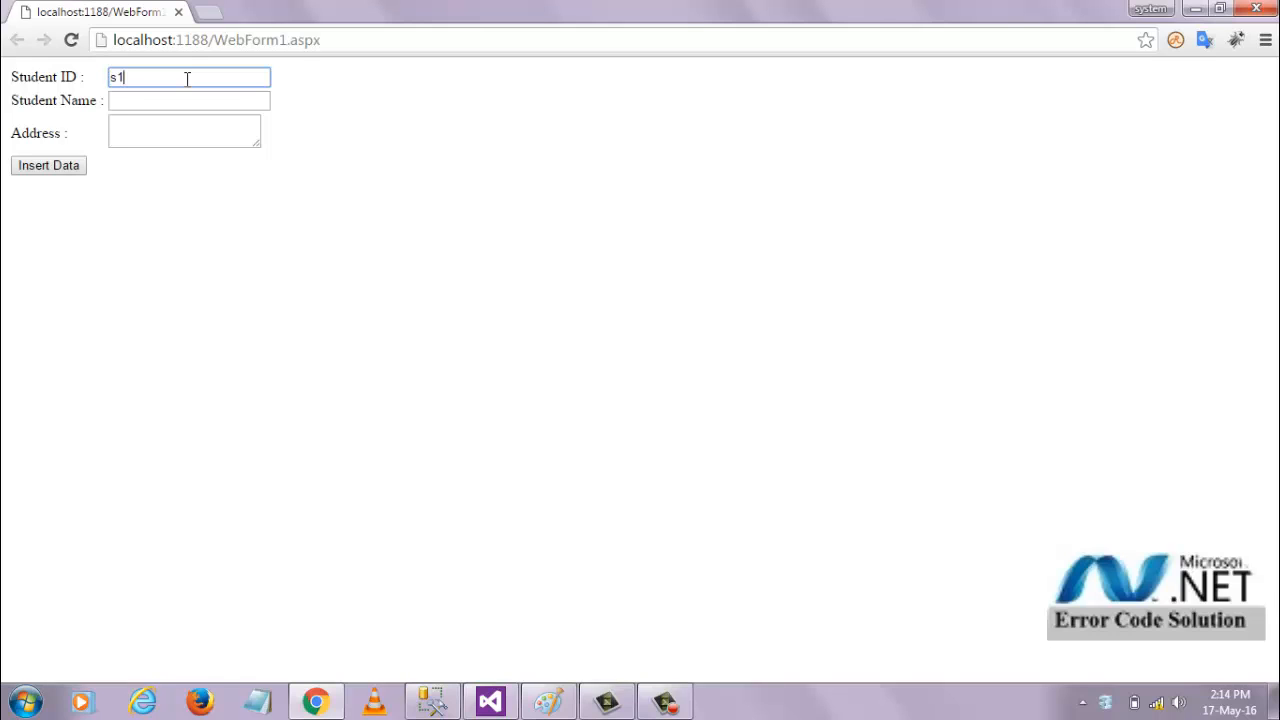
type("student1")
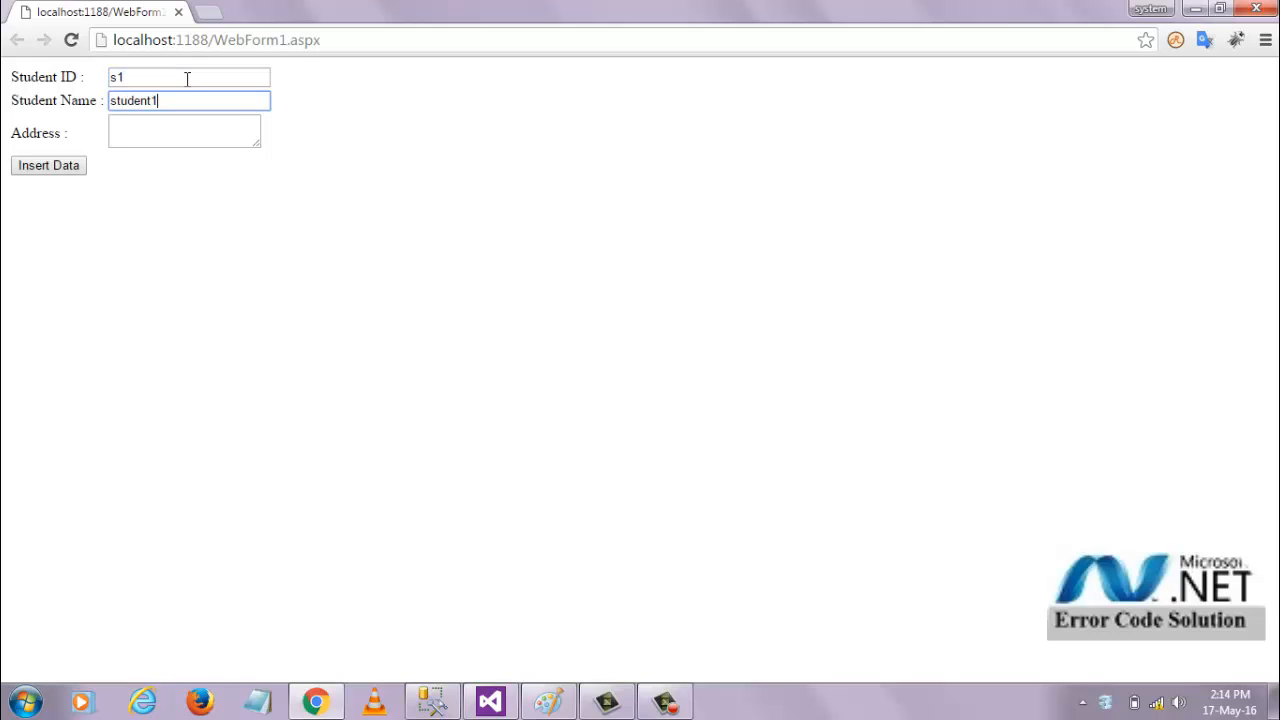
type("Address")
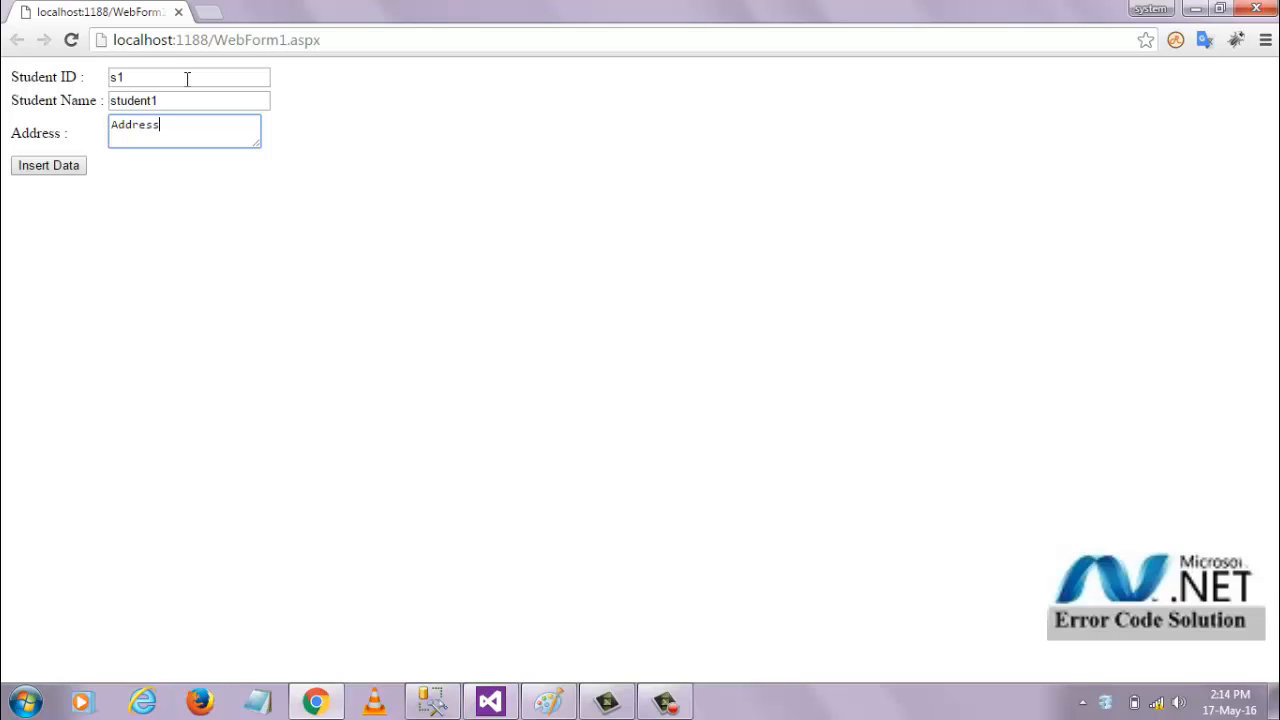
type("1")
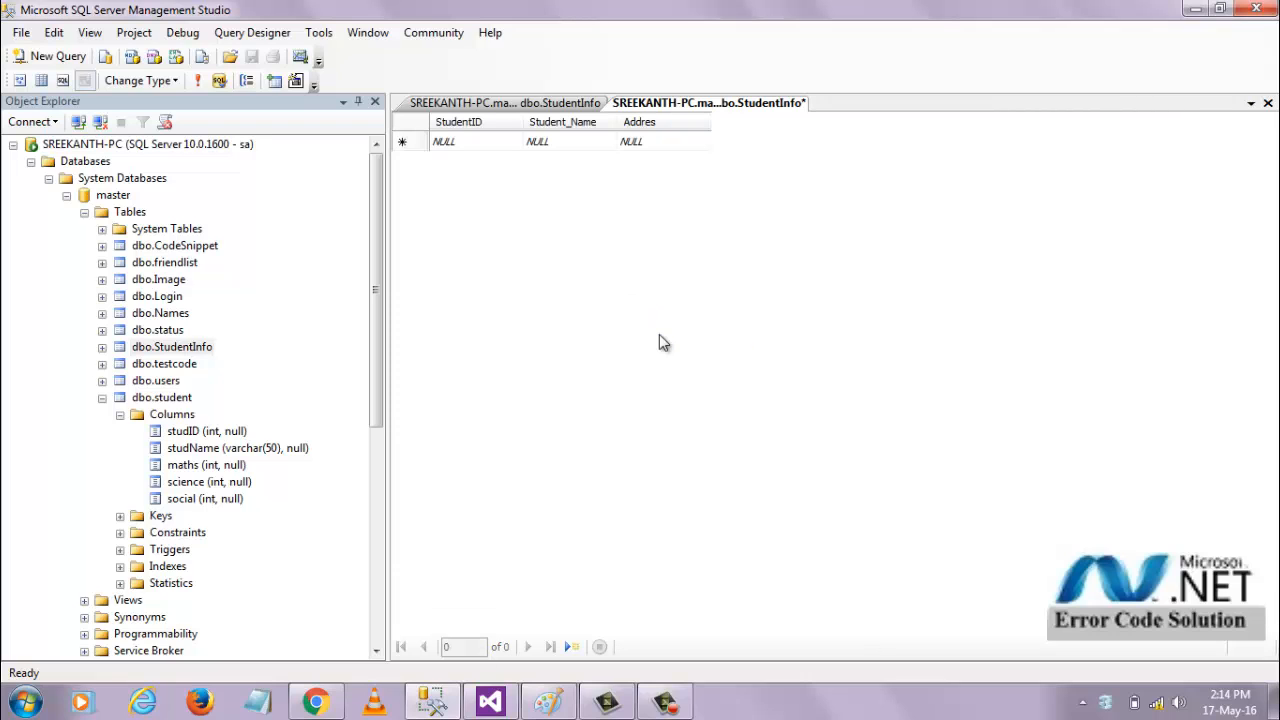
Step: Submit the record with Insert Data so the page shows 1, then return to the page
left_click(316, 700)
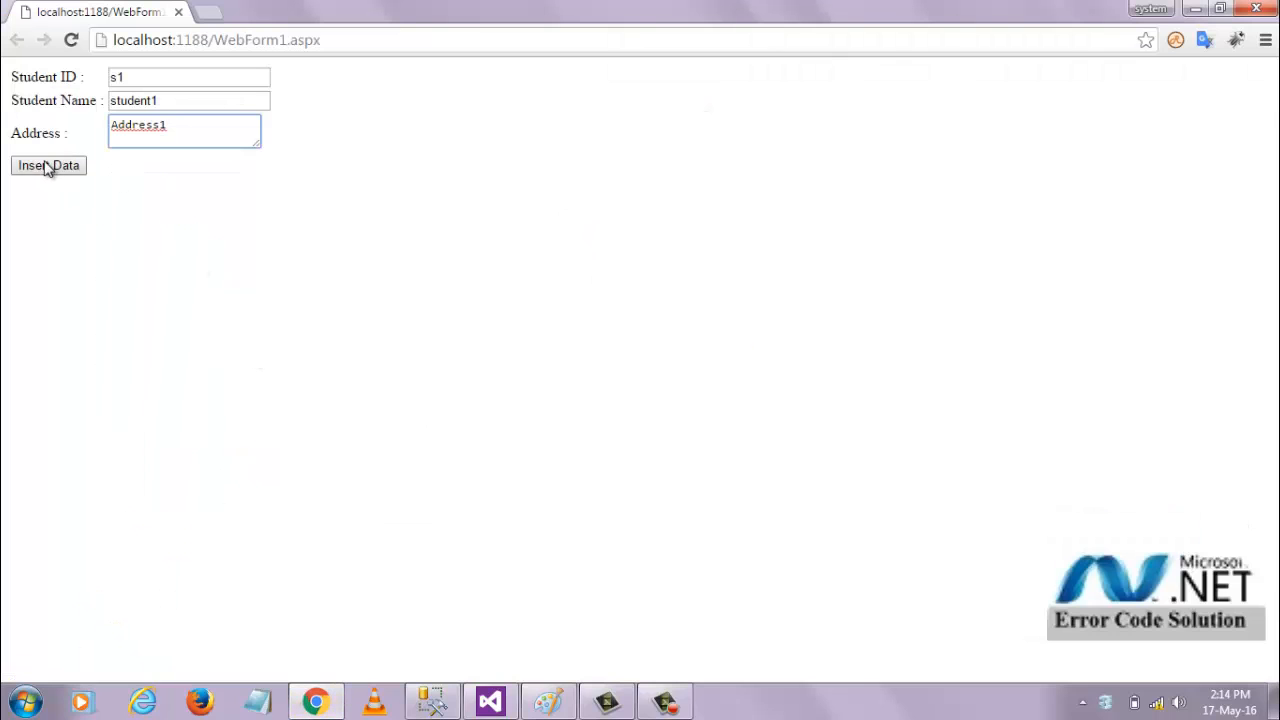
left_click(48, 164)
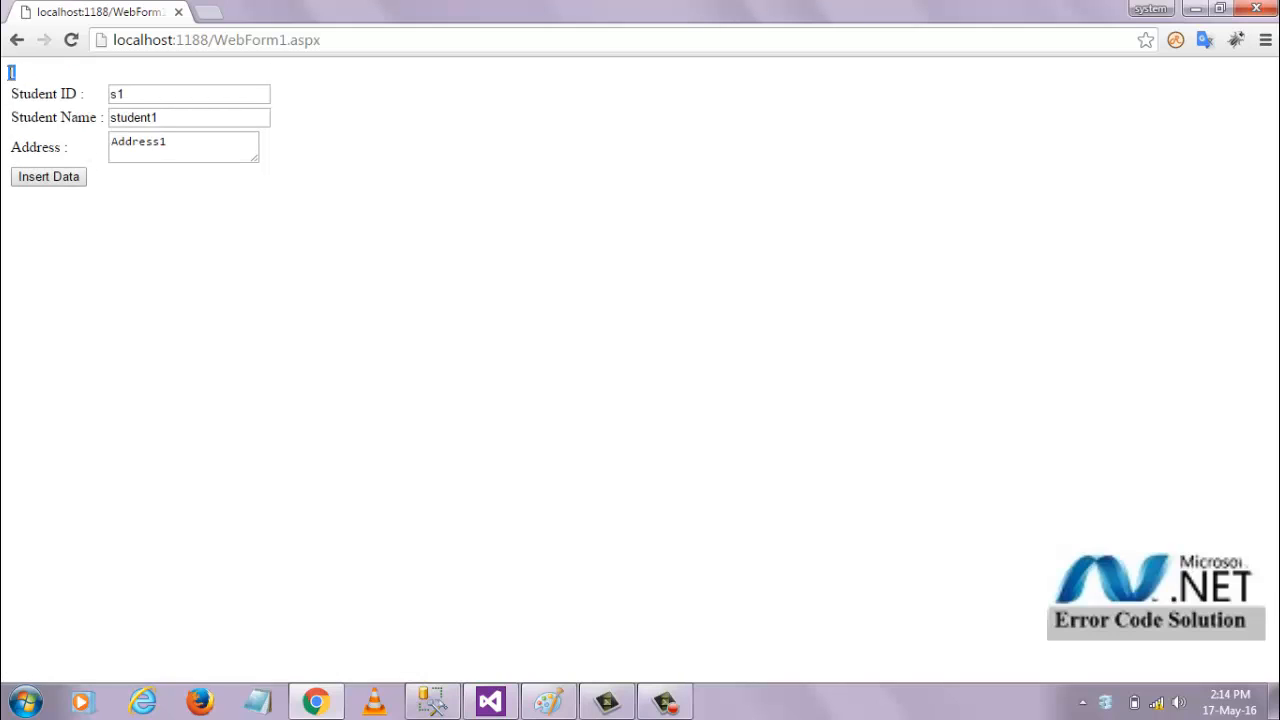
mouse_move(460, 408)
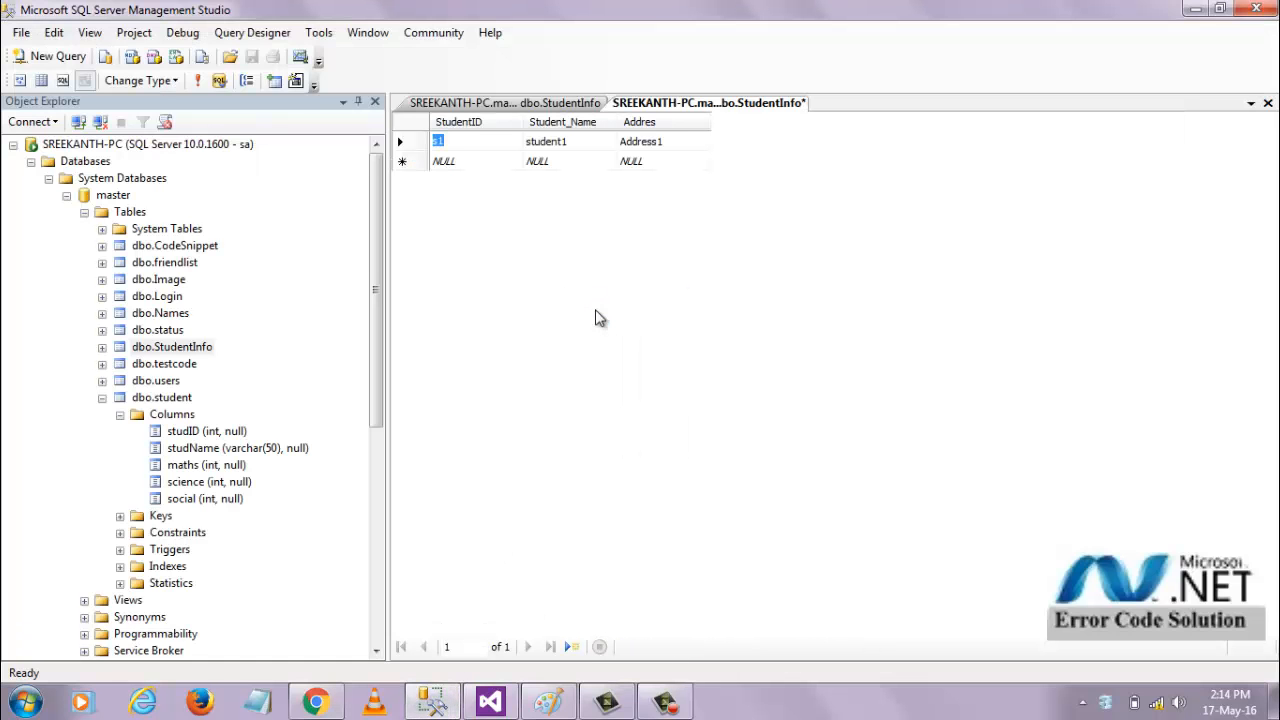
left_click(316, 700)
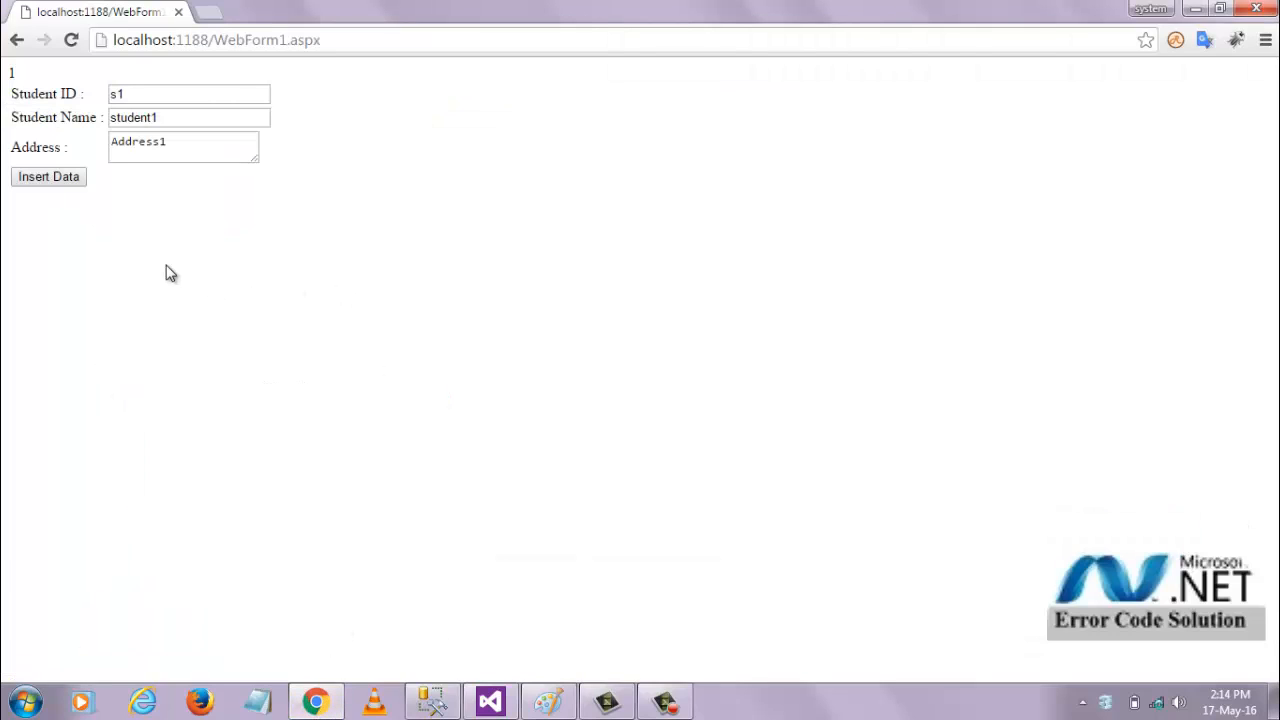
mouse_move(18, 80)
type("tudent student")
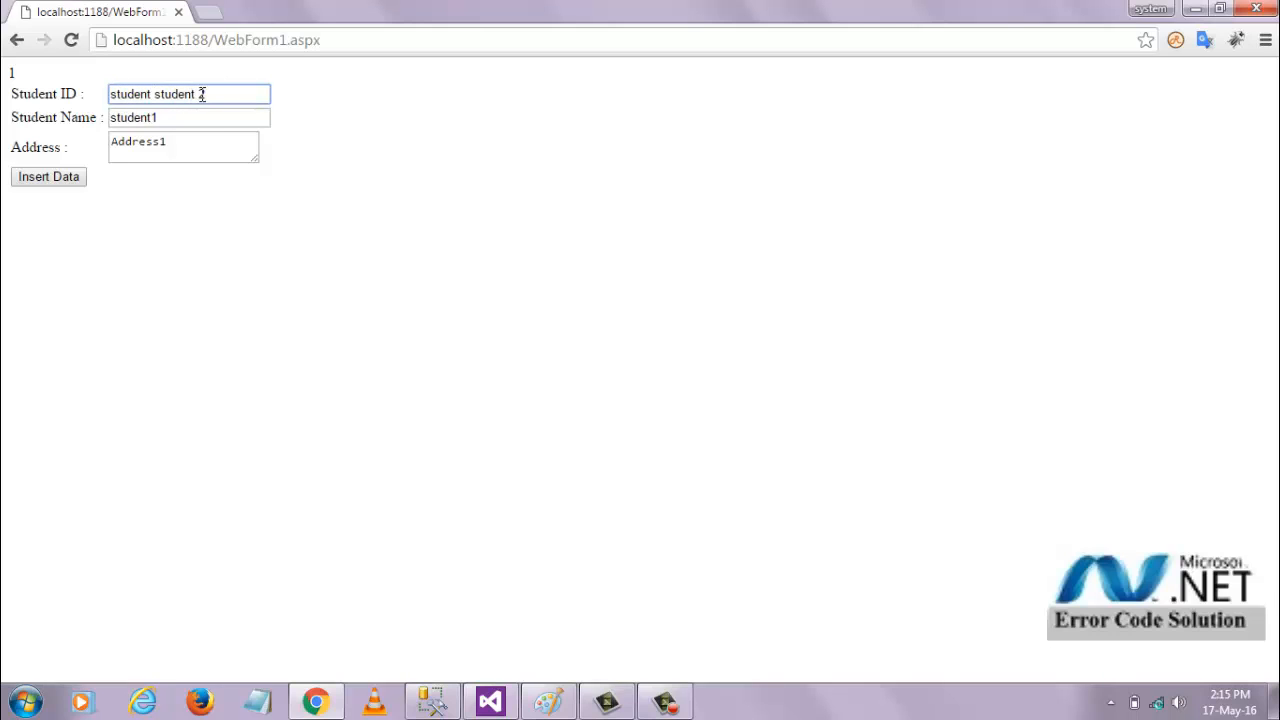
Step: Change the Student ID to end in 2 and submit Insert Data again, waiting on localhost
type("2")
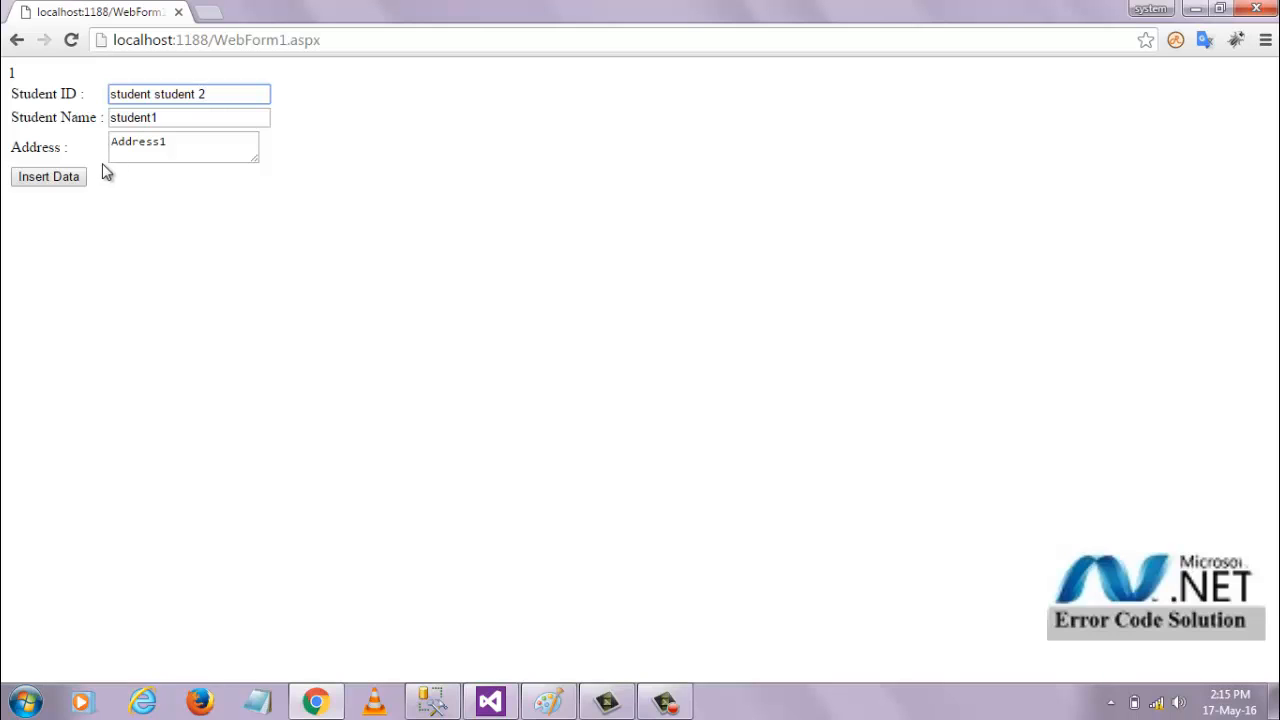
left_click(48, 176)
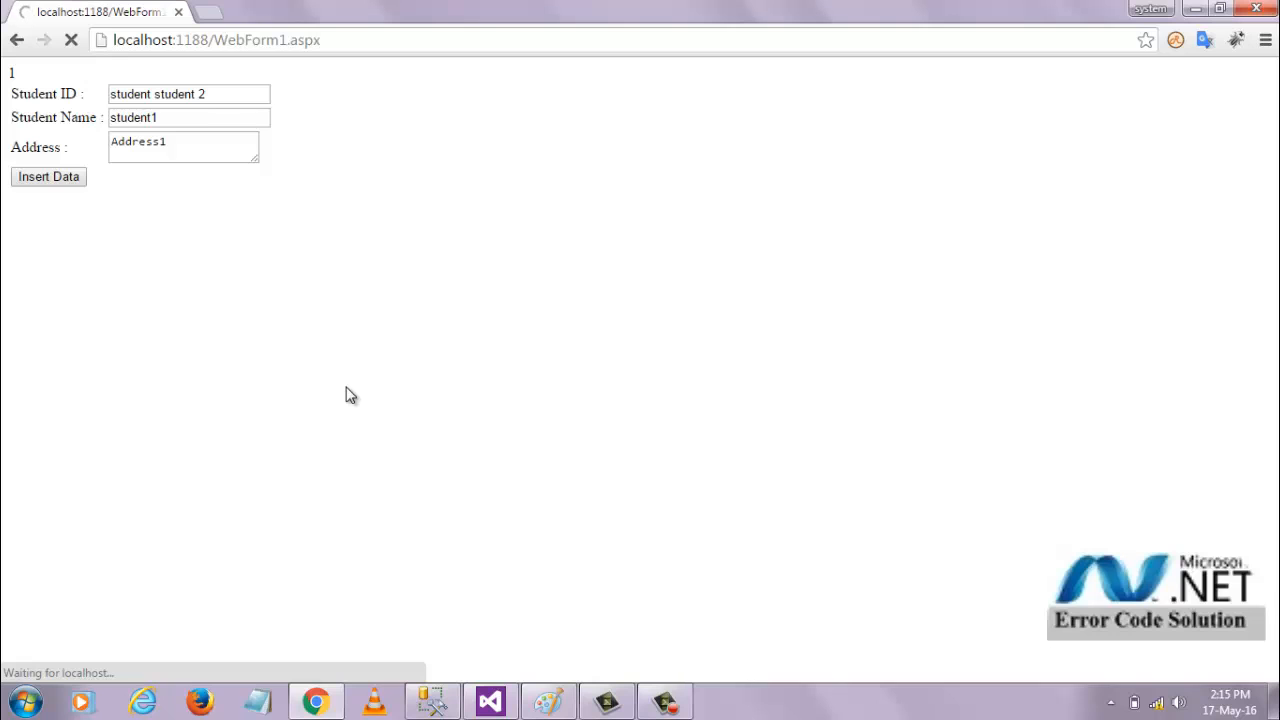
left_click(48, 176)
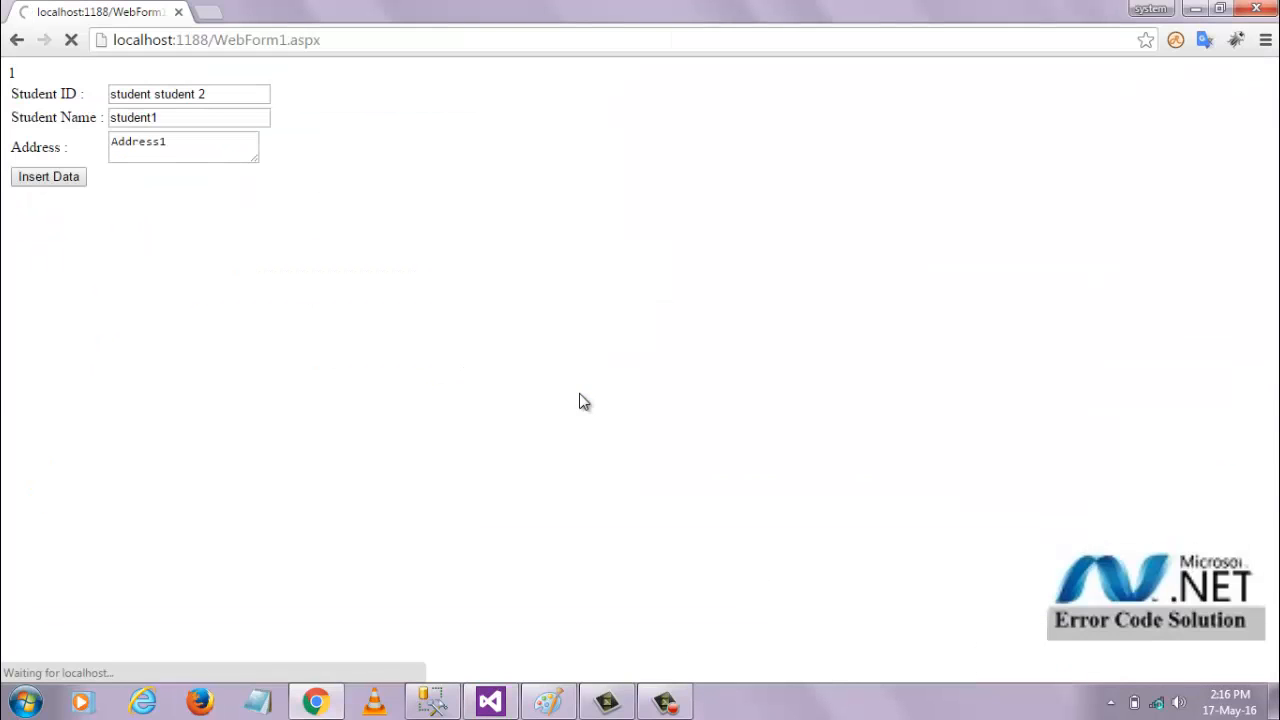
mouse_move(444, 384)
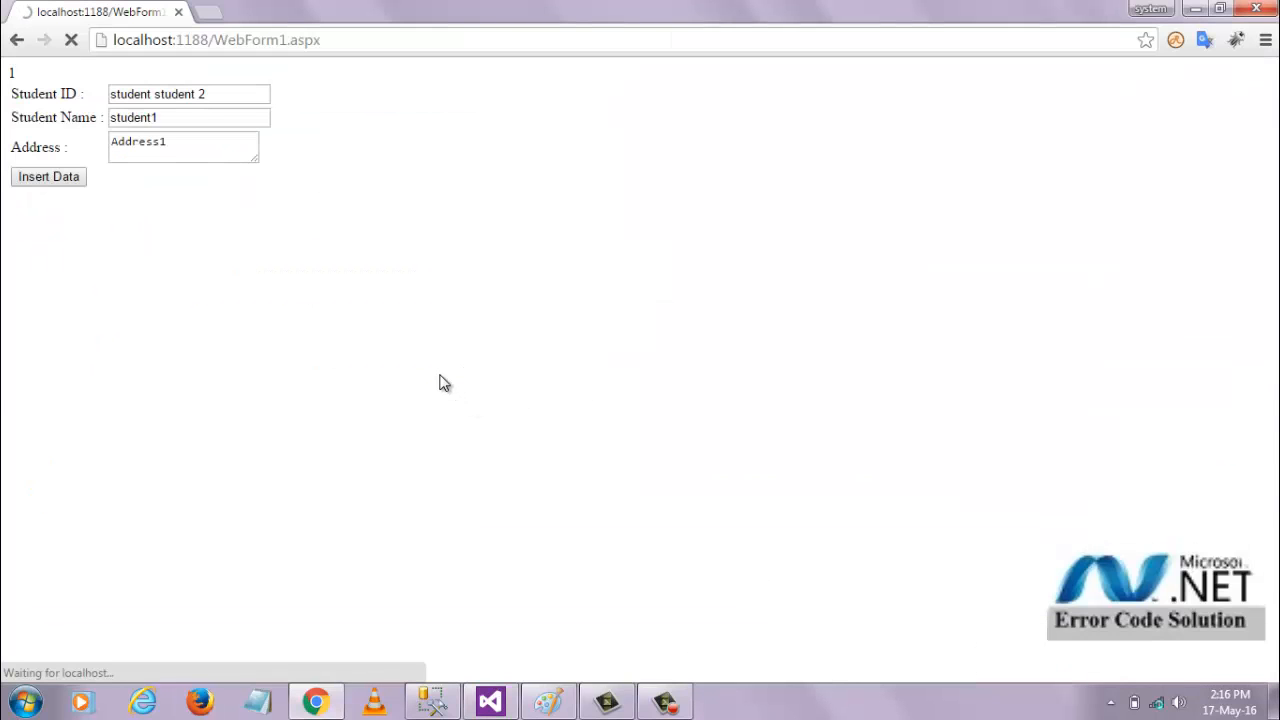
left_click(664, 700)
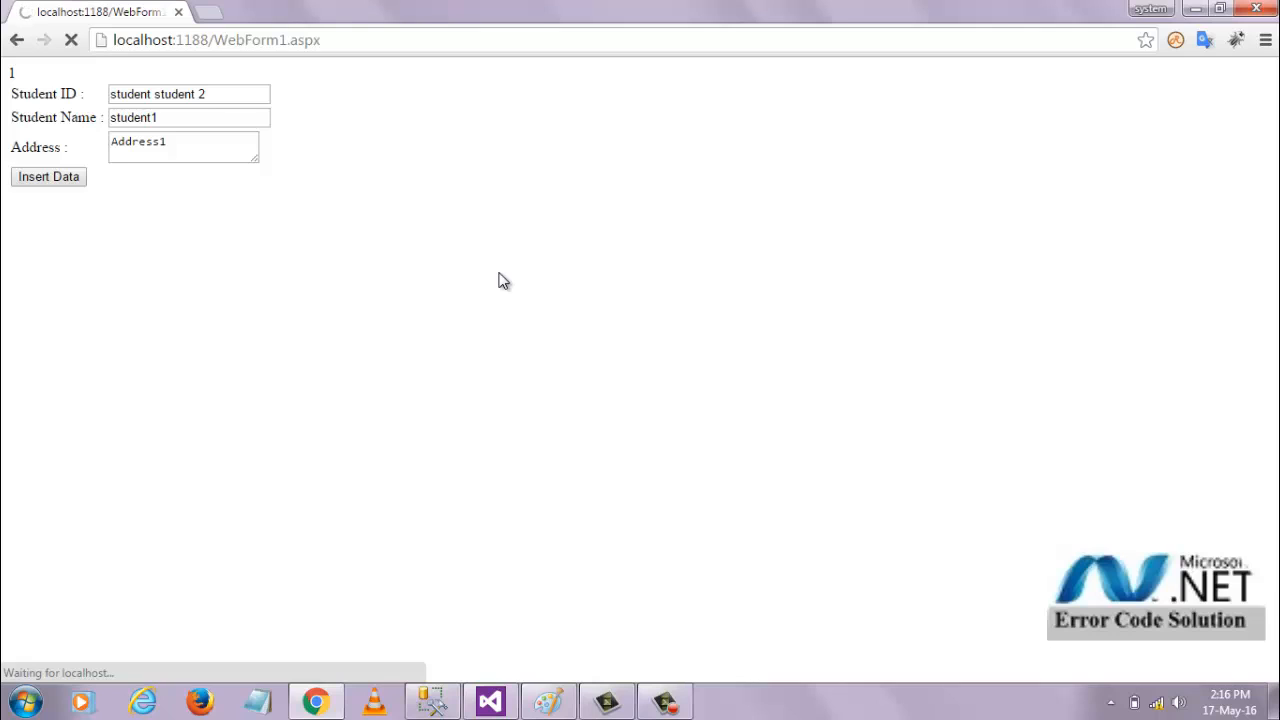
left_click(664, 700)
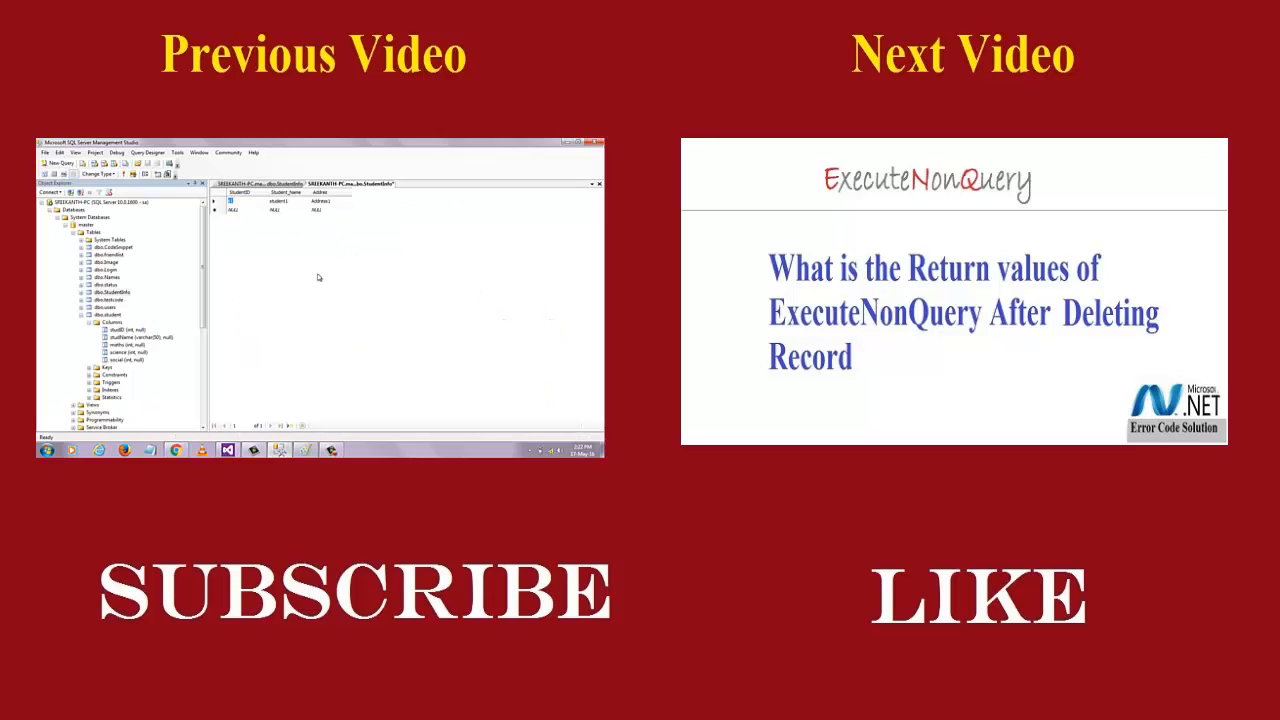
mouse_move(334, 284)
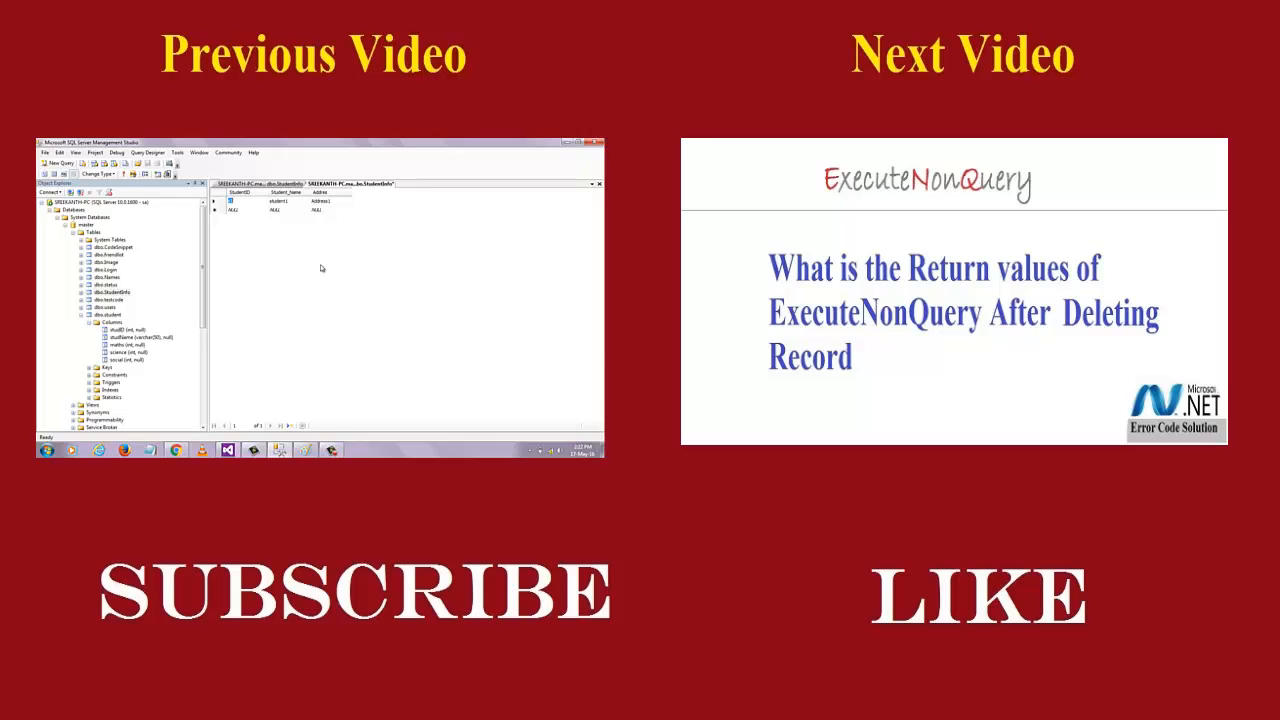
mouse_move(332, 198)
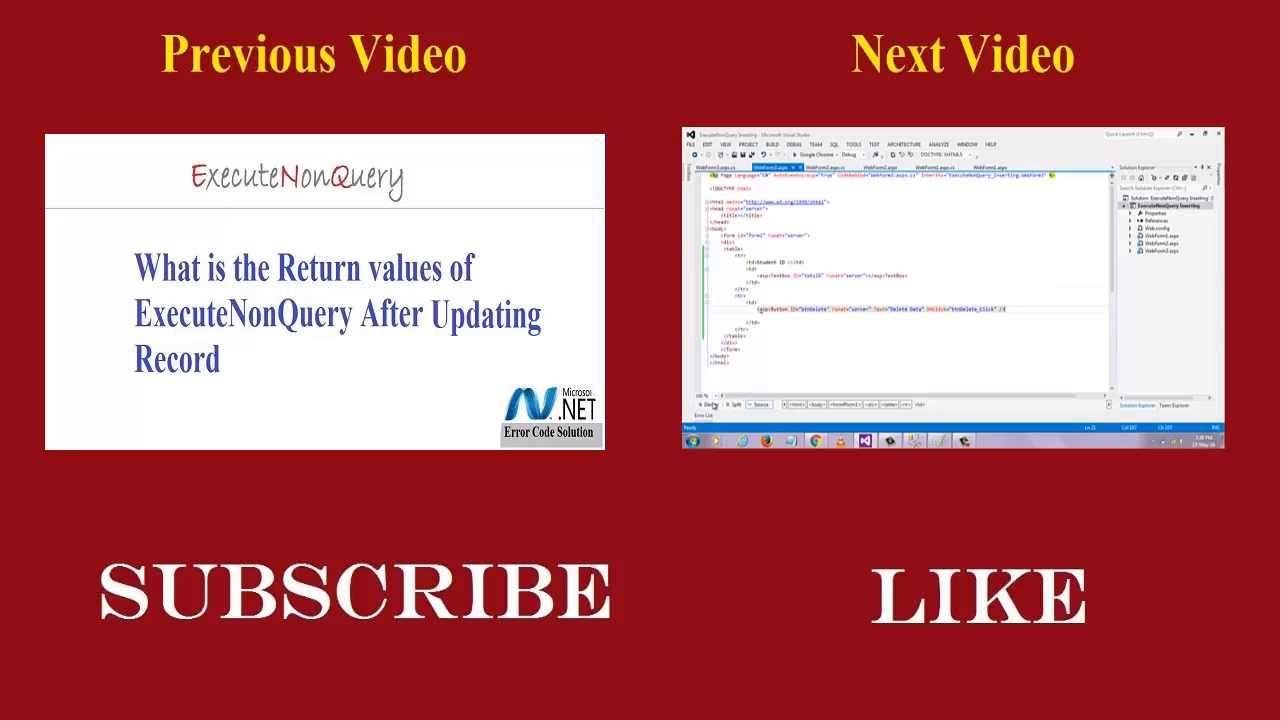
left_click(708, 404)
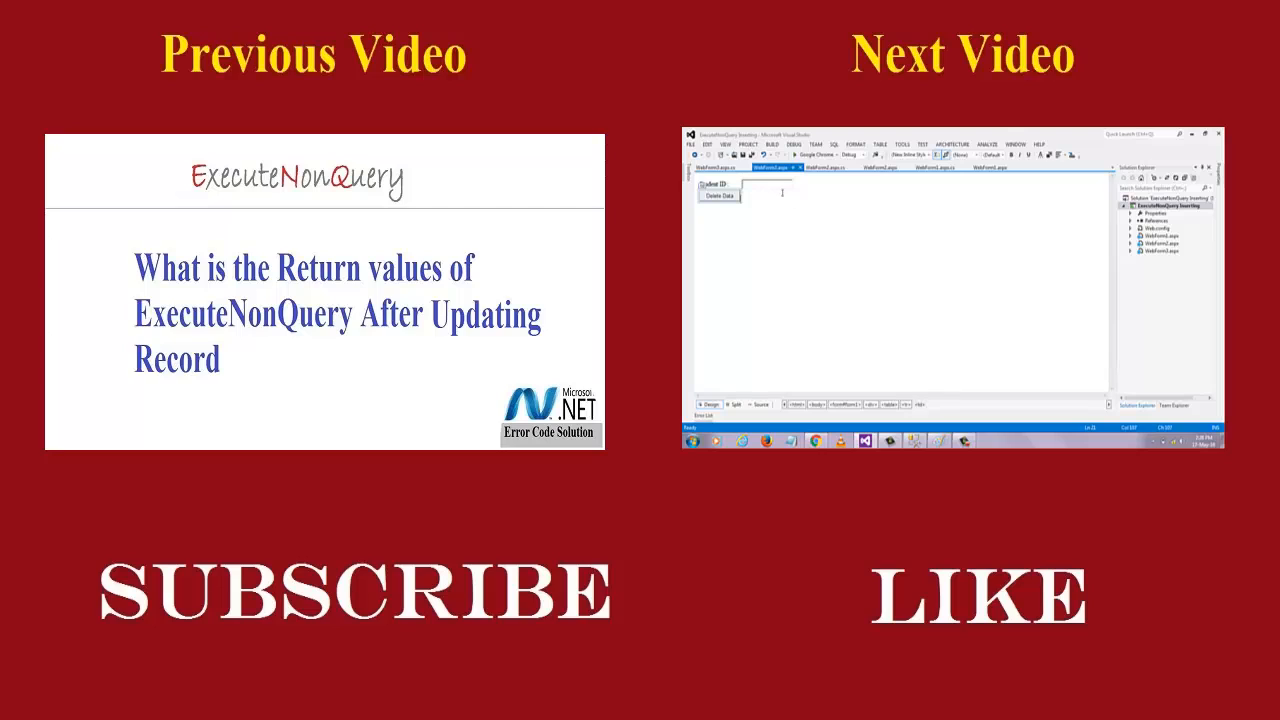
left_click(718, 196)
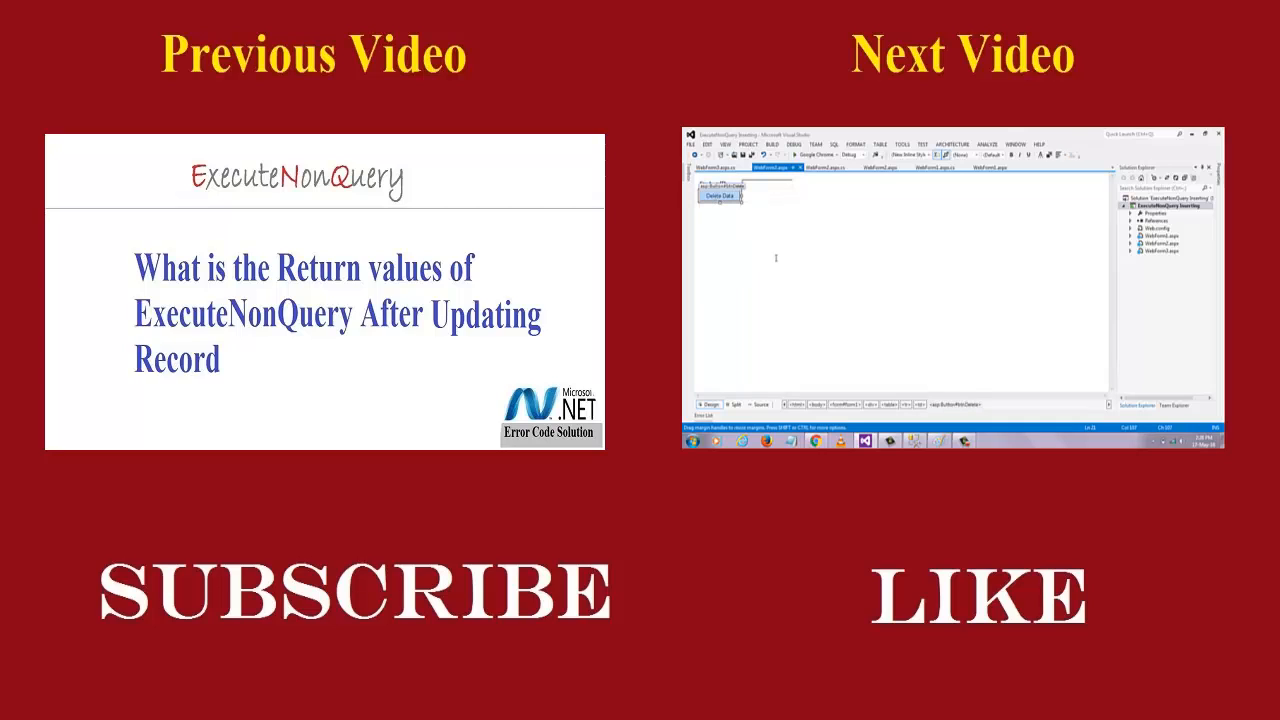